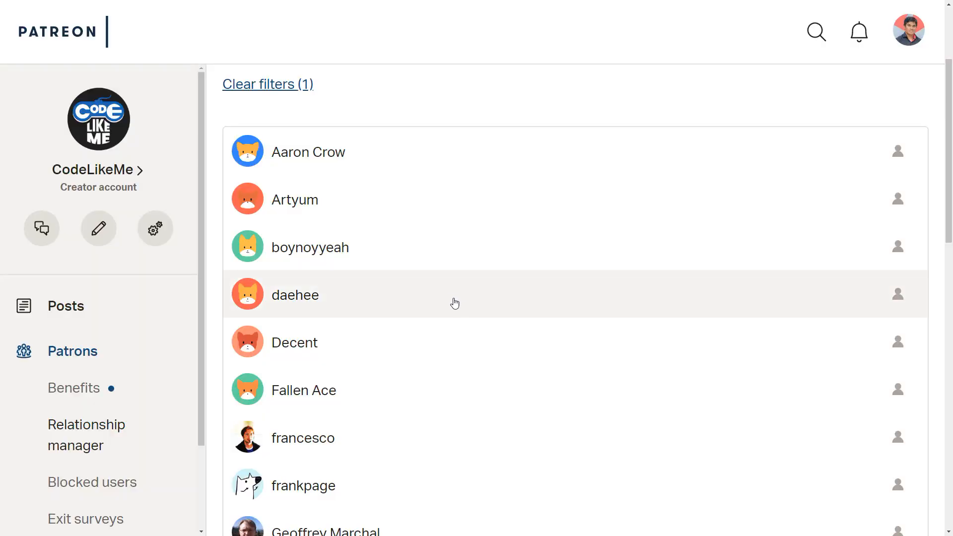
- Open the Ch_Human character Blueprint from the Character > Human folder
{"action": "scroll", "scroll_direction": "down", "scroll_amount": 3}
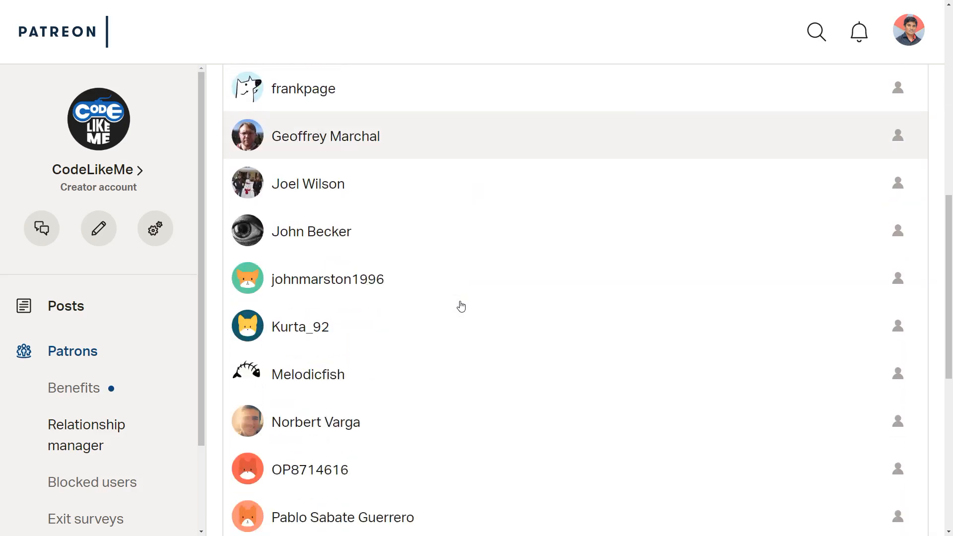
{"action": "scroll", "scroll_direction": "down", "scroll_amount": 3}
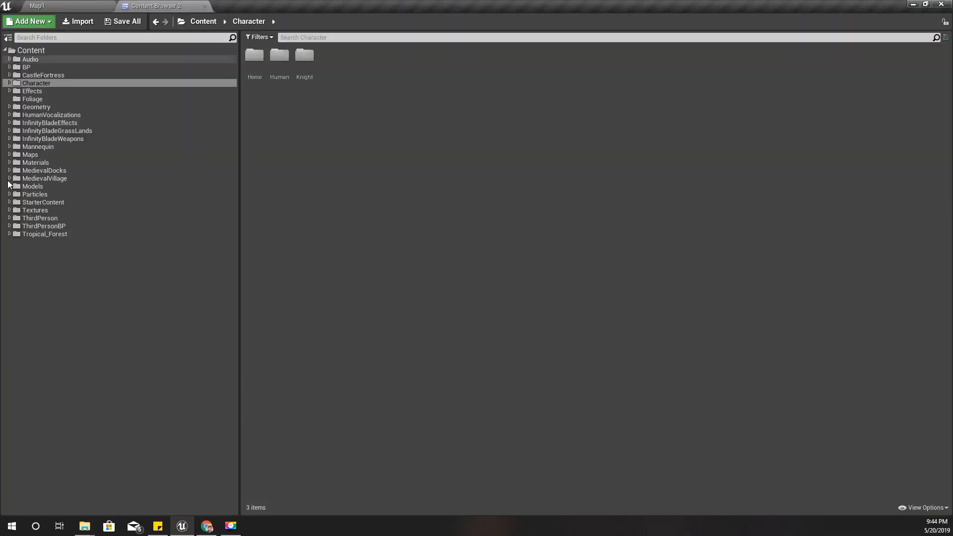
{"action": "mouse_move", "coordinate": [153, 84]}
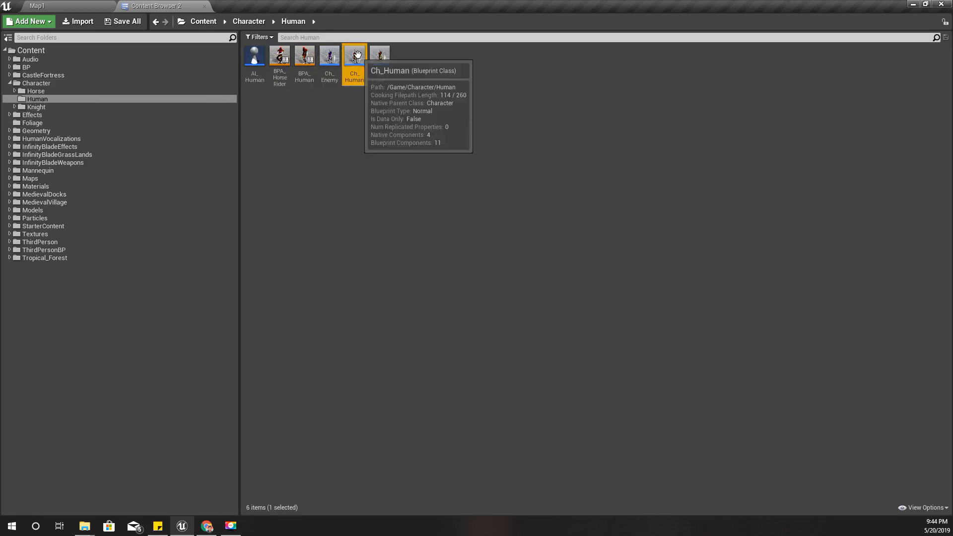
{"action": "double_click", "coordinate": [353, 53]}
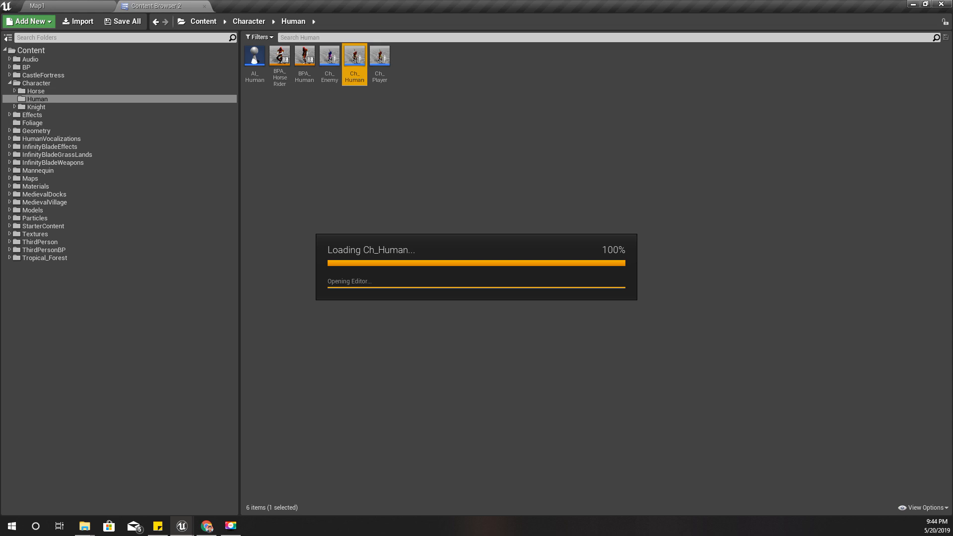
{"action": "double_click", "coordinate": [355, 55]}
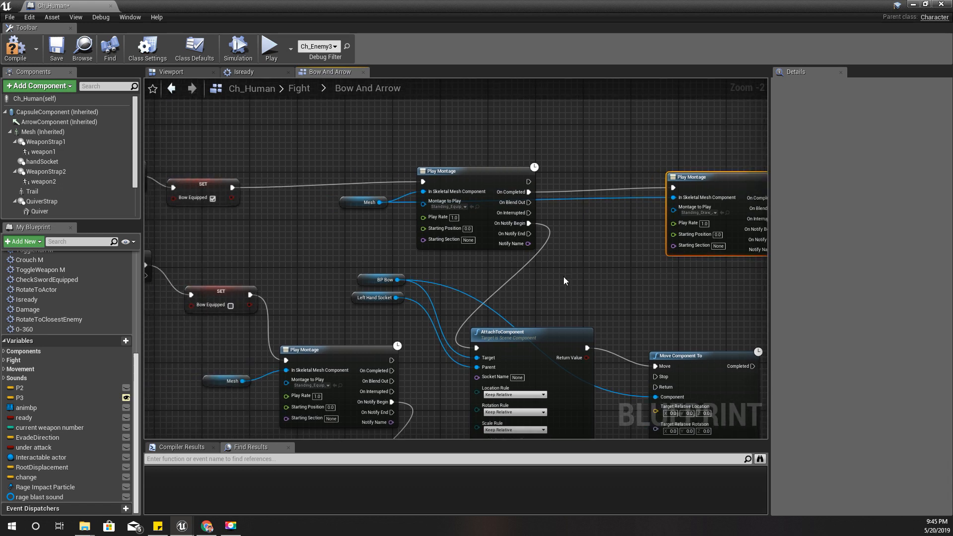
{"action": "mouse_move", "coordinate": [242, 71]}
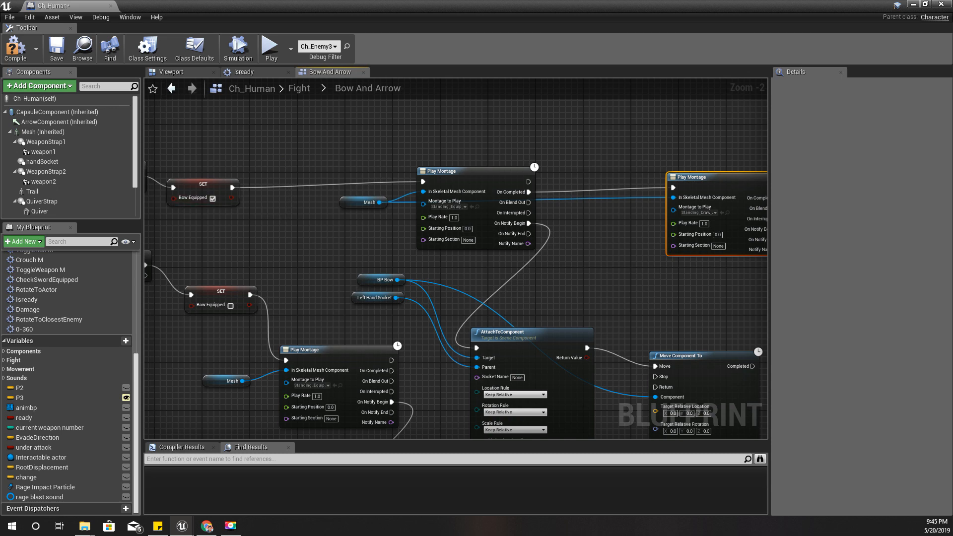
- Review the Fight graph and ToggleWeapon M function graph, then return to the Map1 level
{"action": "left_click", "coordinate": [299, 89]}
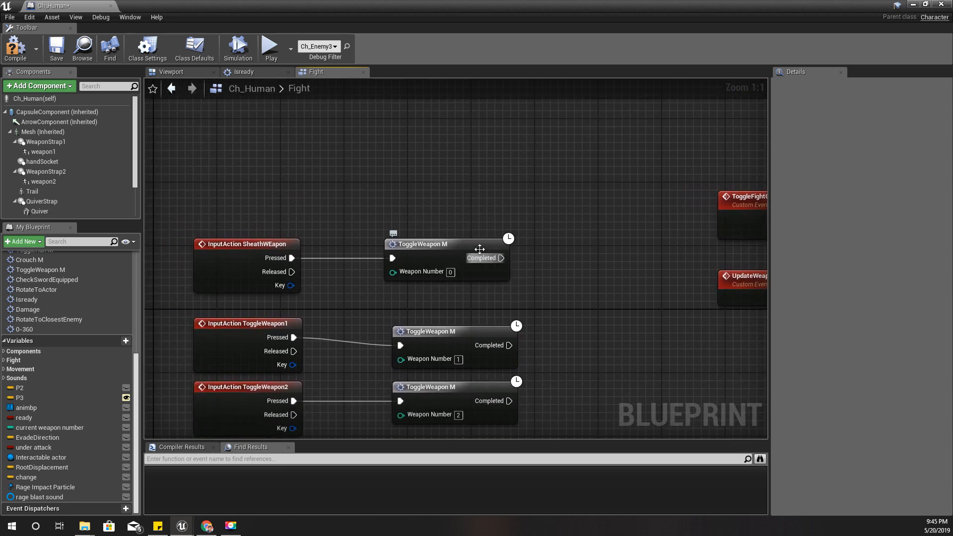
{"action": "double_click", "coordinate": [420, 245]}
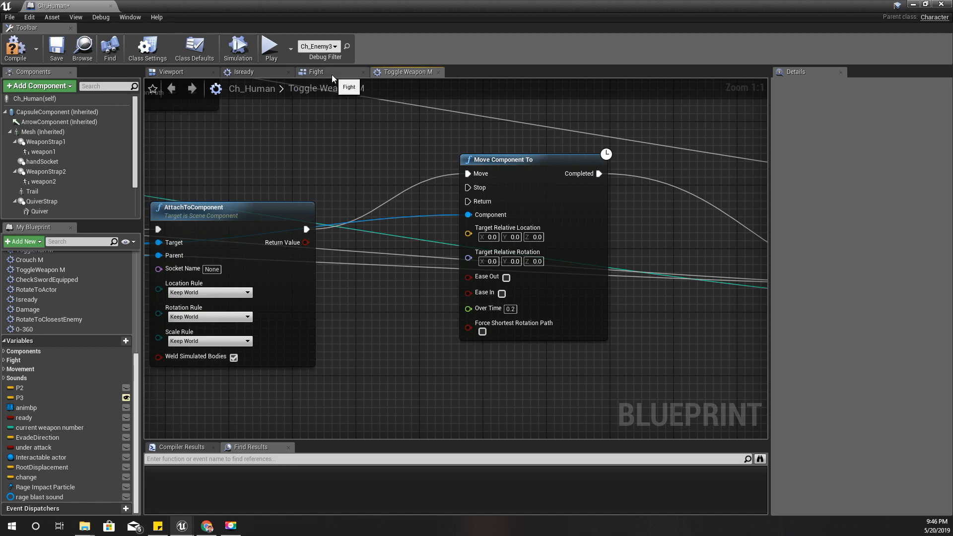
{"action": "scroll", "scroll_direction": "down", "scroll_amount": 3}
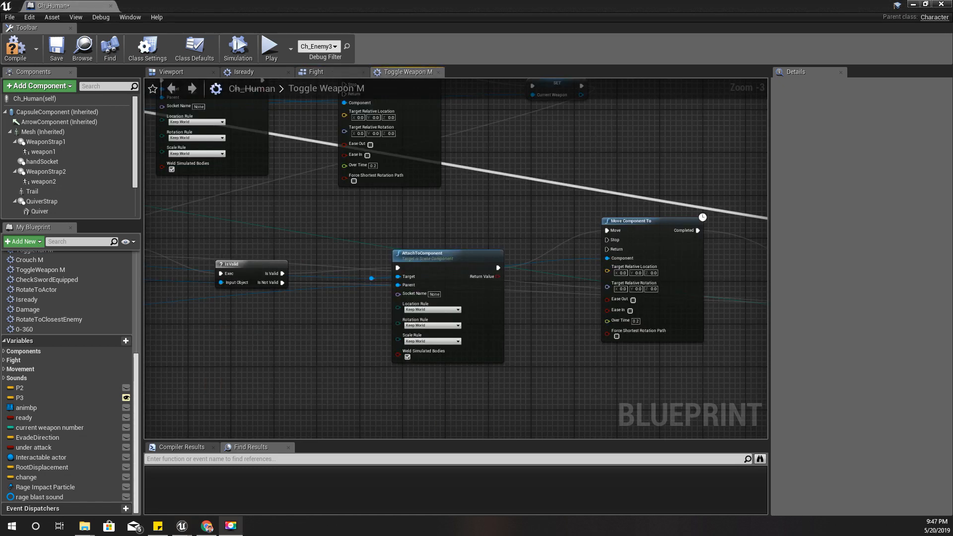
{"action": "scroll", "scroll_direction": "down", "scroll_amount": 3}
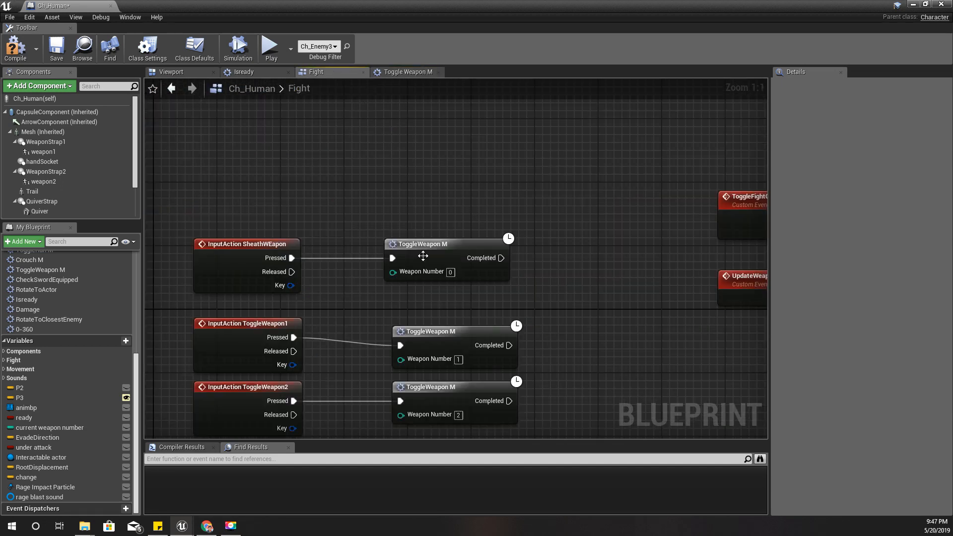
{"action": "left_click", "coordinate": [404, 71]}
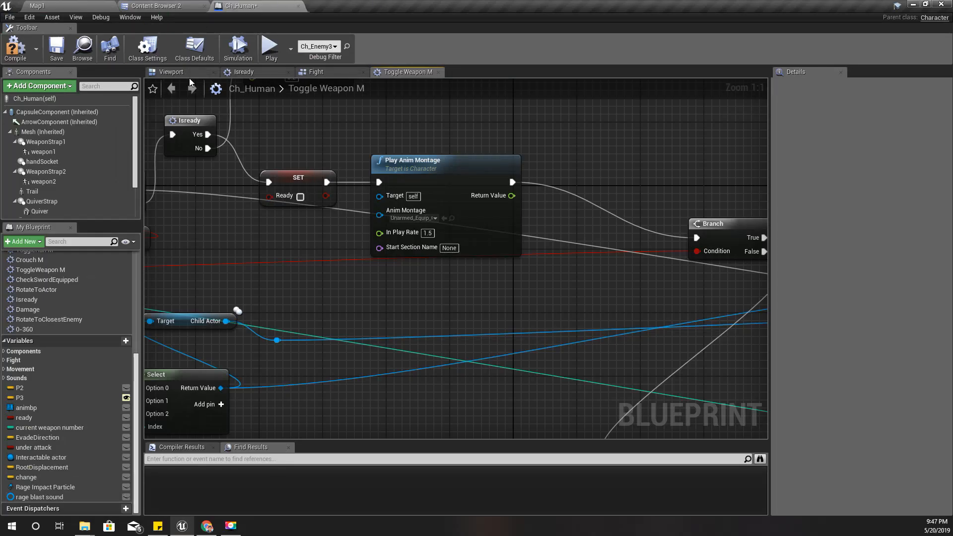
{"action": "left_click", "coordinate": [316, 72]}
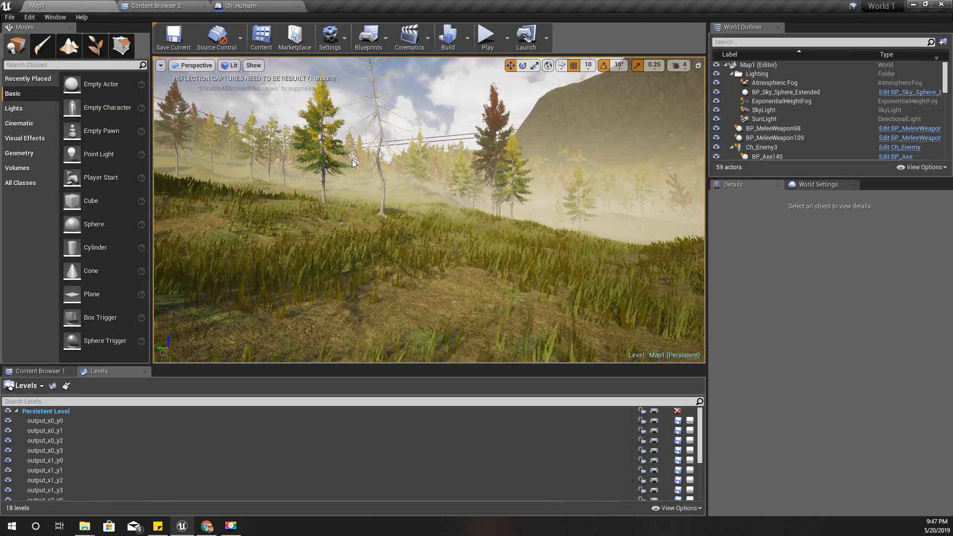
- Open Standing_Equip_Bow_Anim_Montage from the Knight's Bow_and_Arrow folder
{"action": "key", "text": "F11"}
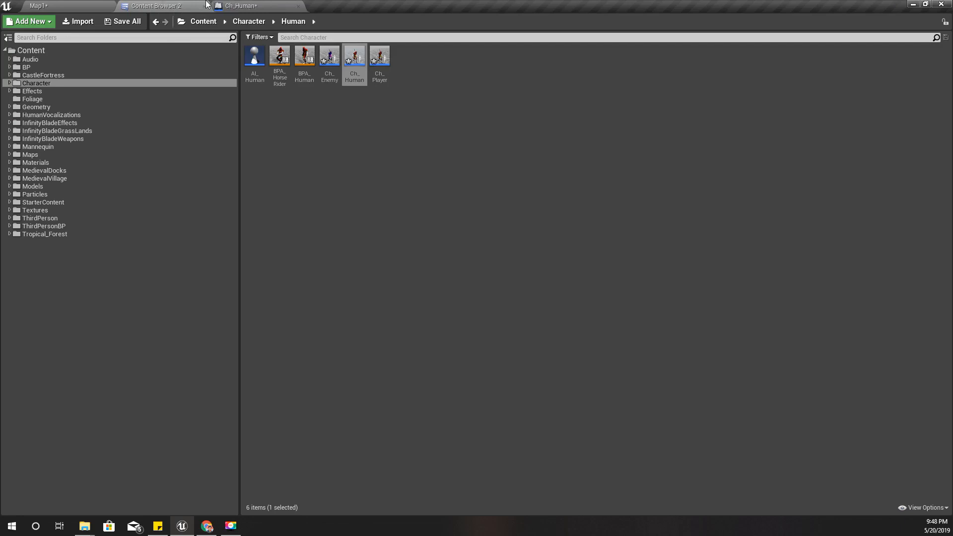
{"action": "left_click", "coordinate": [238, 6]}
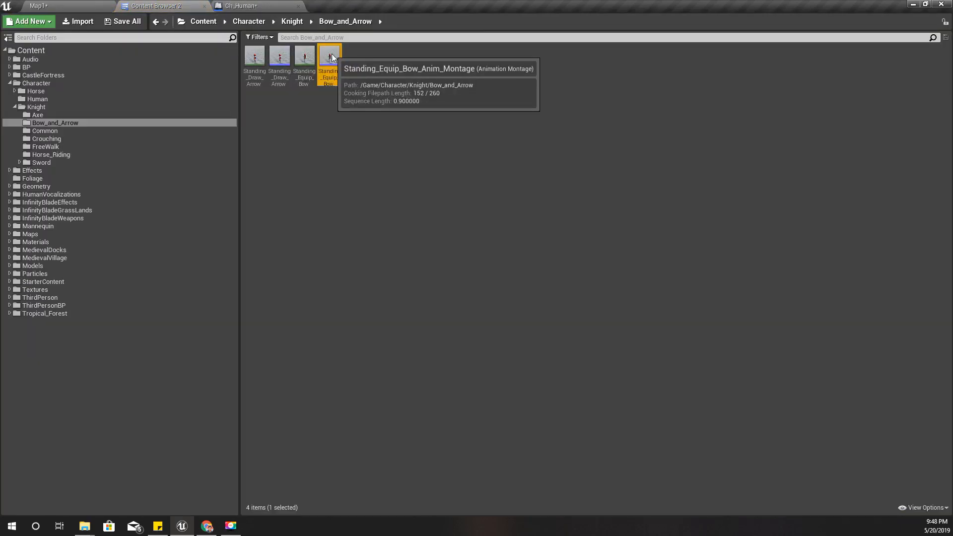
{"action": "double_click", "coordinate": [328, 55]}
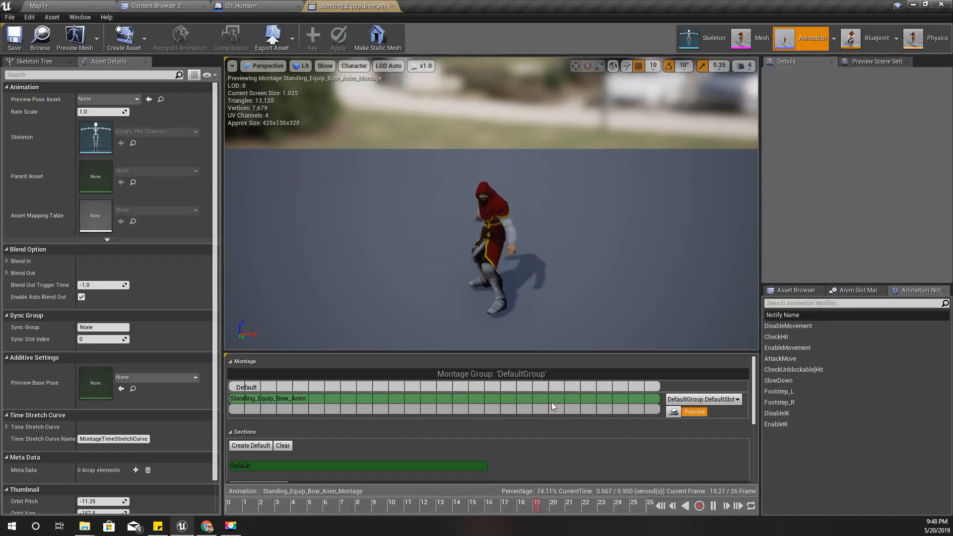
- Pause and scrub the bow-equip preview, selecting the animation segment for editing
{"action": "left_click", "coordinate": [278, 503]}
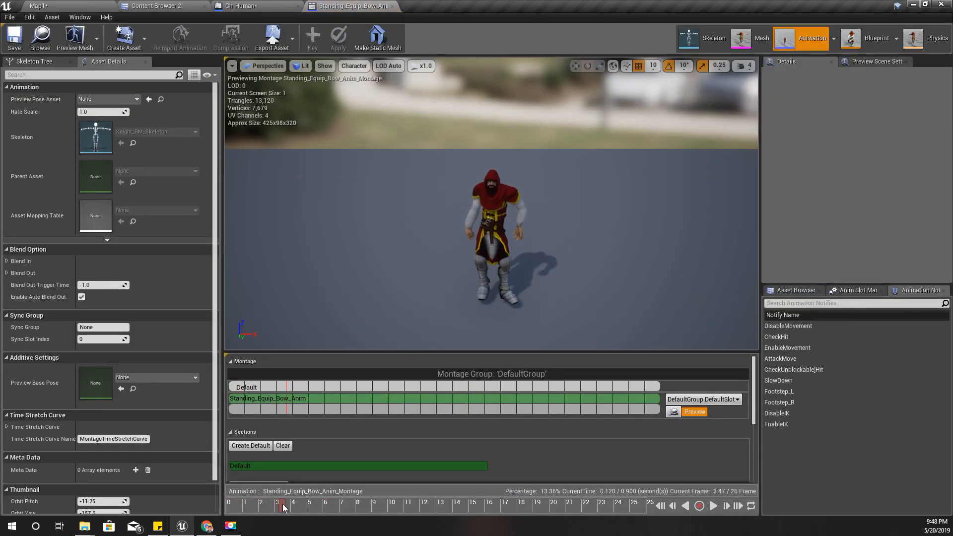
{"action": "left_click_drag", "start_coordinate": [283, 508], "coordinate": [441, 503]}
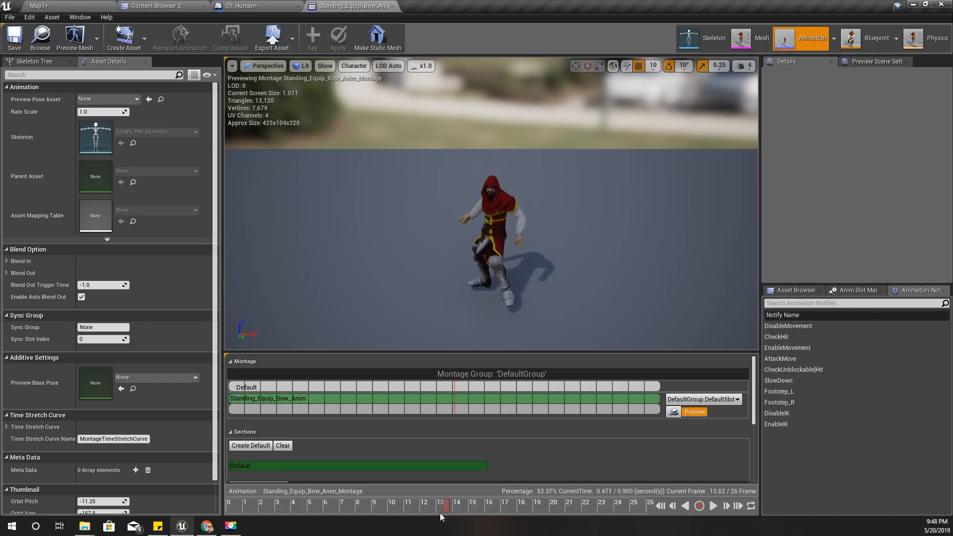
{"action": "left_click", "coordinate": [307, 502]}
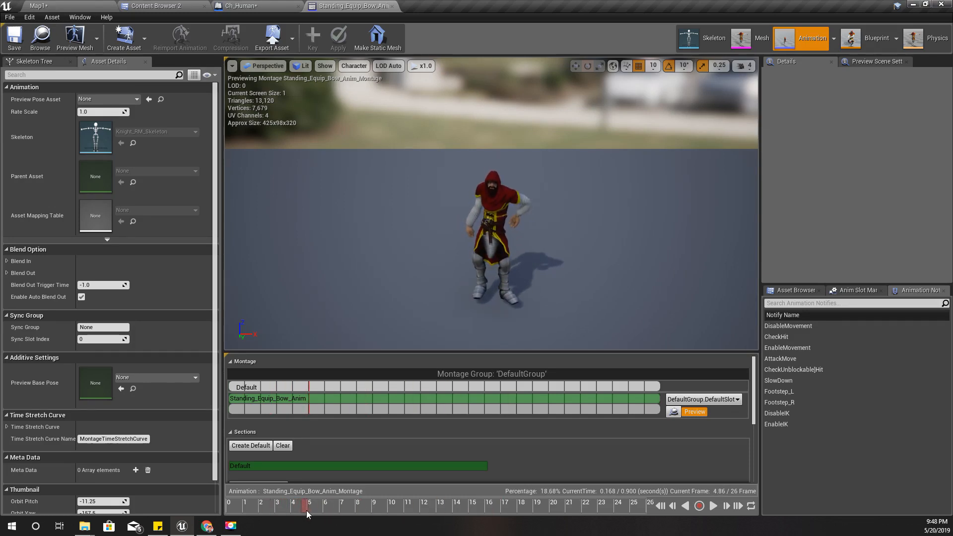
{"action": "right_click", "coordinate": [289, 507]}
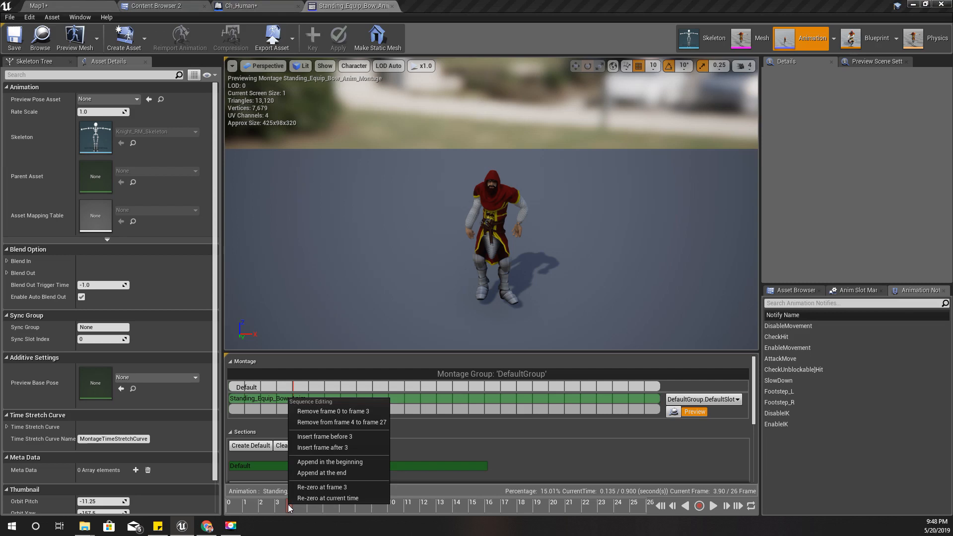
{"action": "mouse_move", "coordinate": [335, 411]}
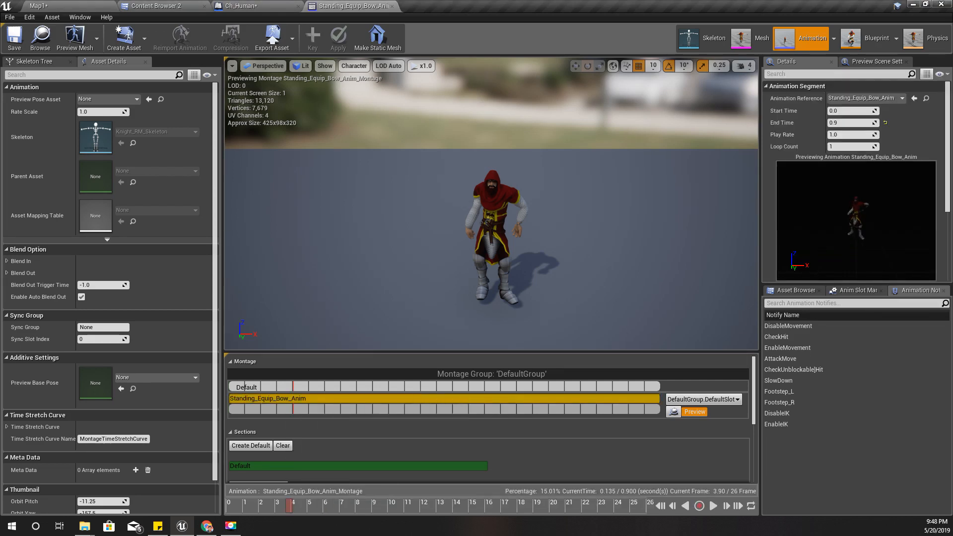
{"action": "left_click", "coordinate": [291, 504]}
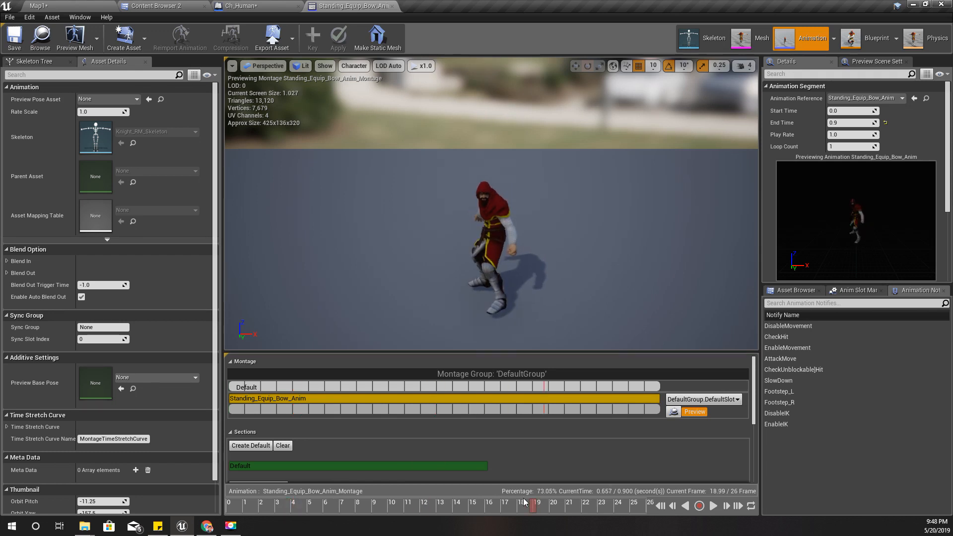
{"action": "left_click_drag", "start_coordinate": [532, 502], "coordinate": [340, 502]}
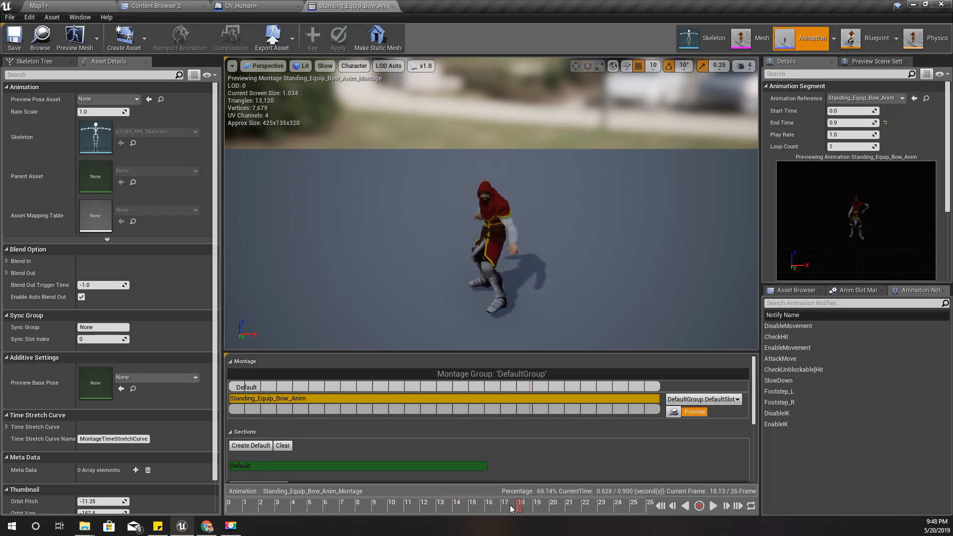
{"action": "right_click", "coordinate": [529, 398]}
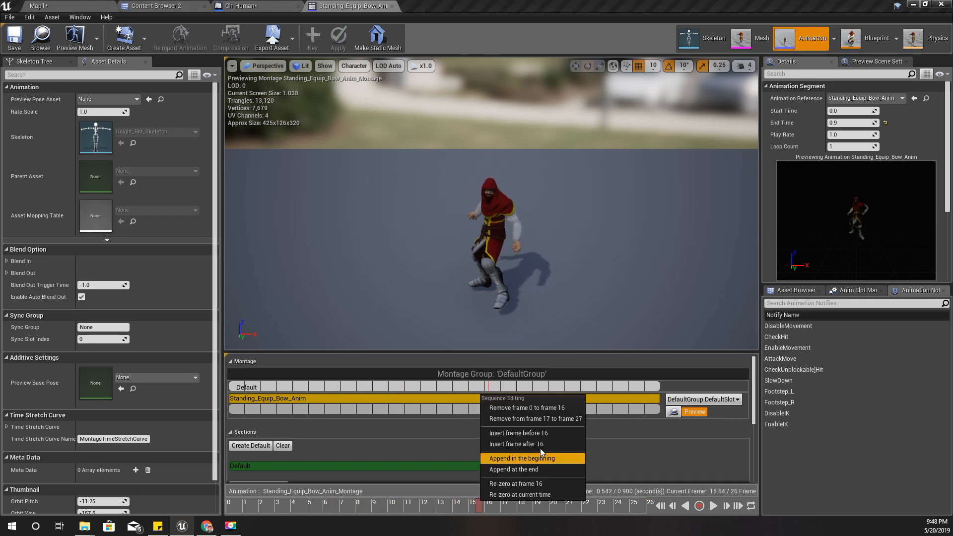
{"action": "mouse_move", "coordinate": [535, 419]}
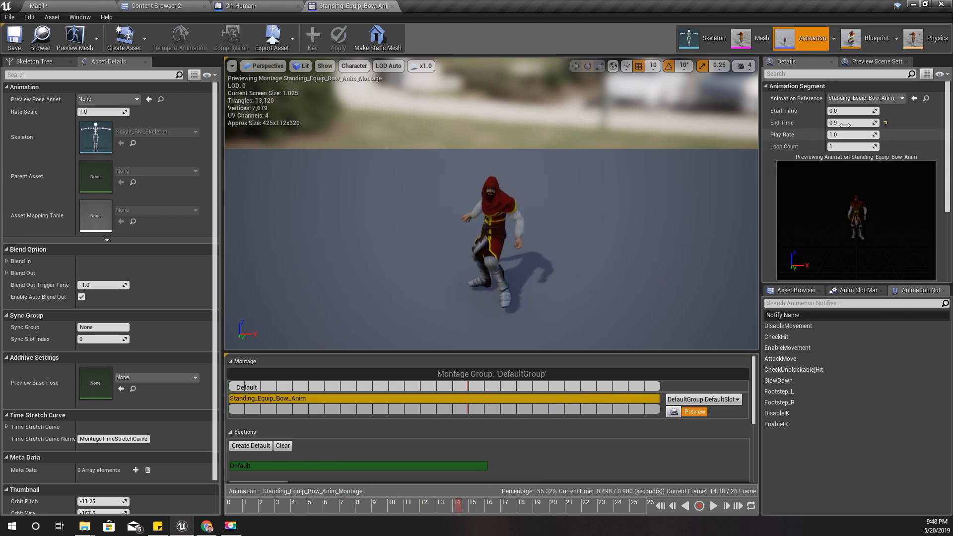
{"action": "mouse_move", "coordinate": [853, 123]}
{"action": "type", "text": "5"}
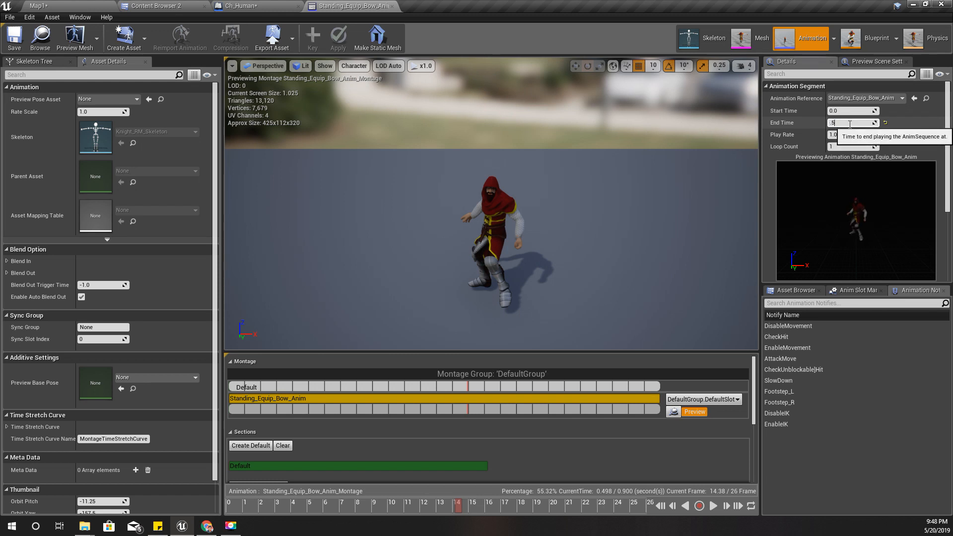
- Trim the segment to play from 0.2 to 0.5 seconds and return to the Map1 level
{"action": "type", "text": "0.5"}
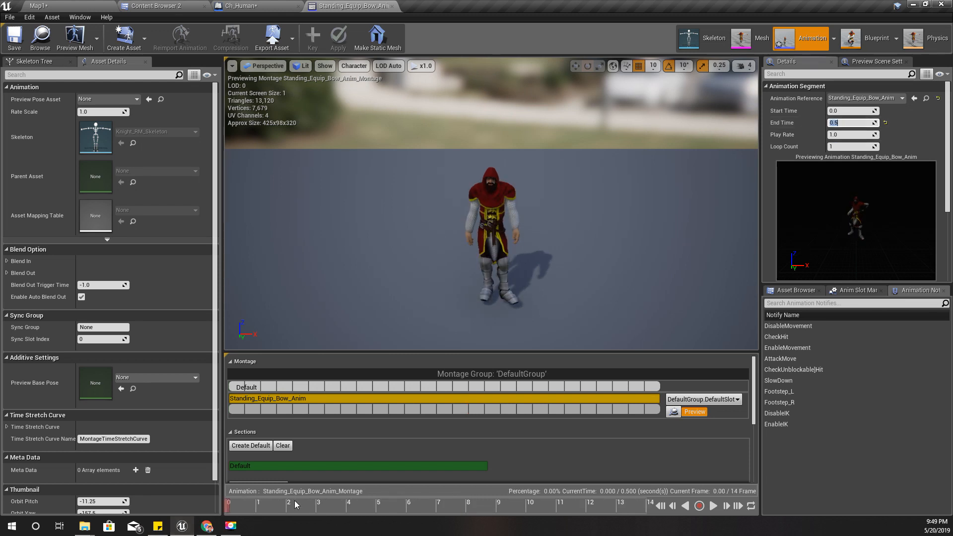
{"action": "left_click", "coordinate": [712, 505]}
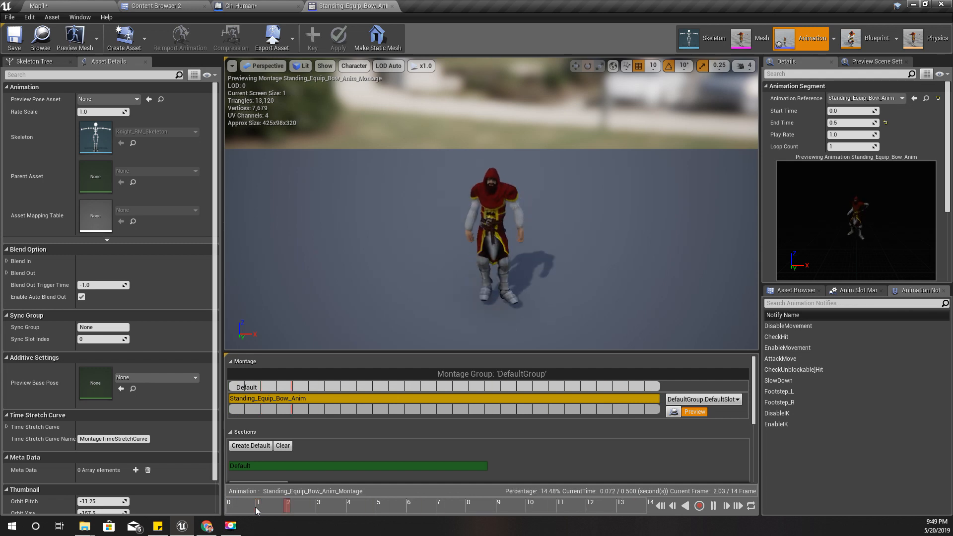
{"action": "left_click", "coordinate": [261, 504]}
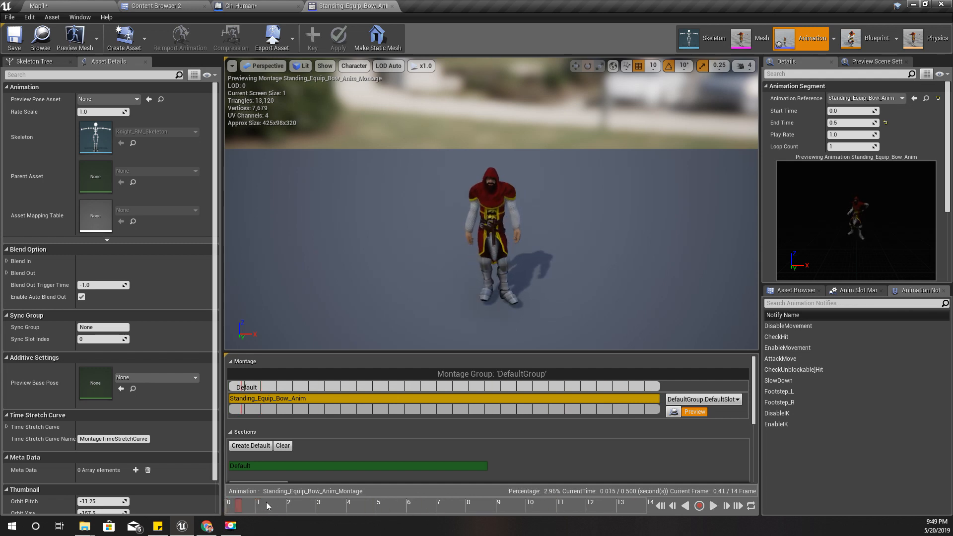
{"action": "left_click", "coordinate": [339, 505]}
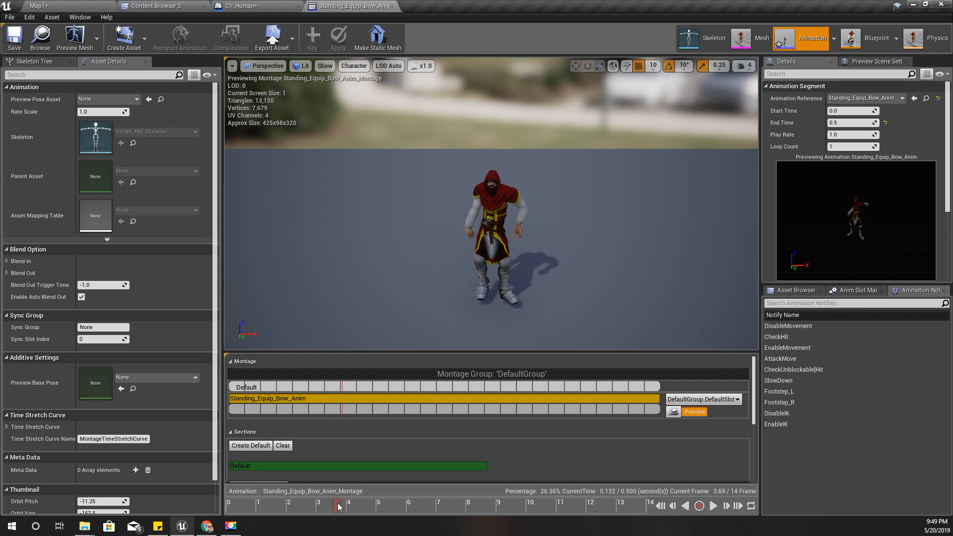
{"action": "left_click", "coordinate": [850, 110]}
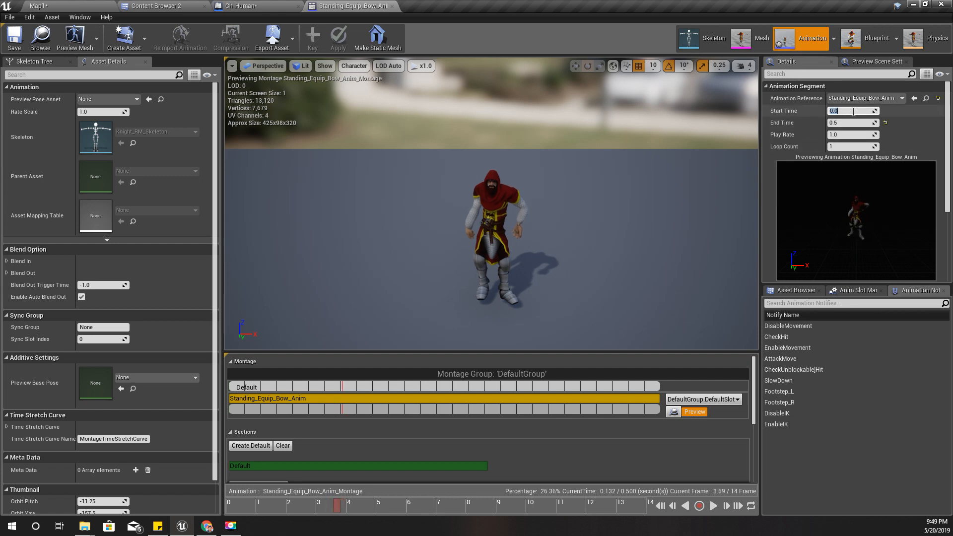
{"action": "type", "text": "2"}
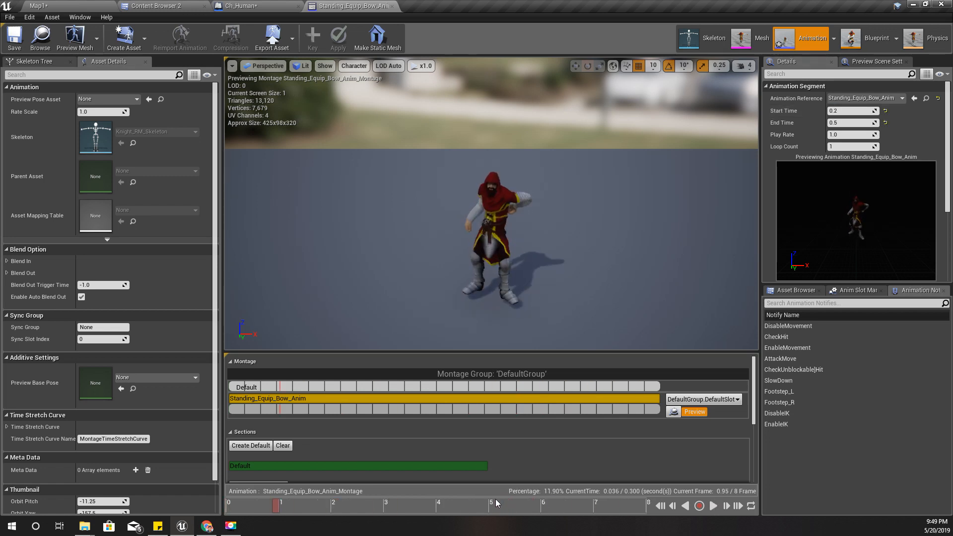
{"action": "left_click", "coordinate": [38, 6]}
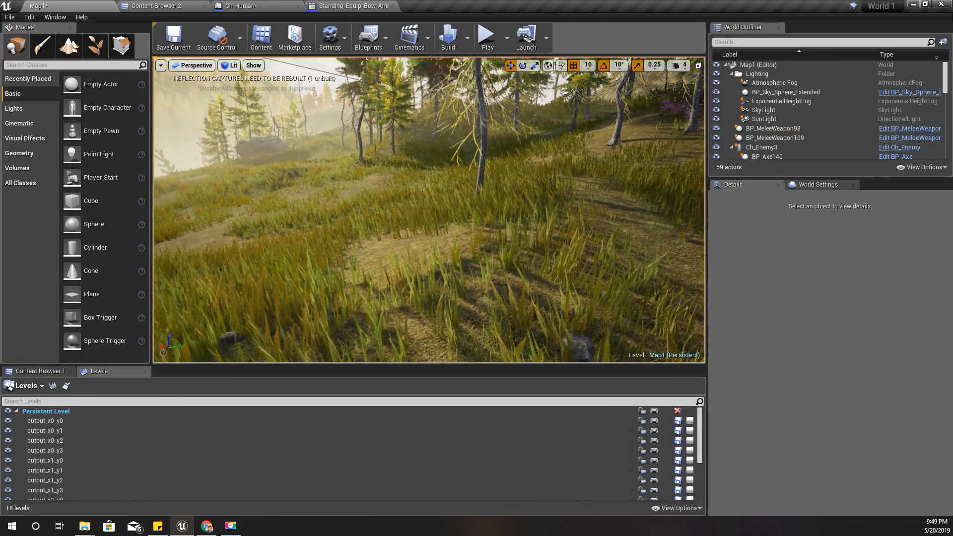
- Reset the equip montage segment start to 0.0 and select Standing_Draw_Arrow_Anim_Montage in Bow_and_Arrow
{"action": "left_click", "coordinate": [350, 6]}
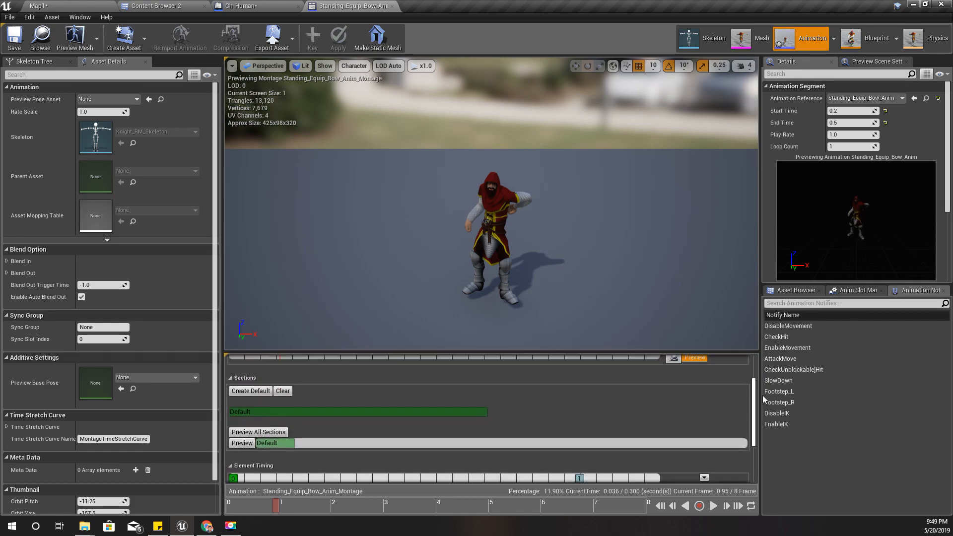
{"action": "left_click", "coordinate": [38, 6]}
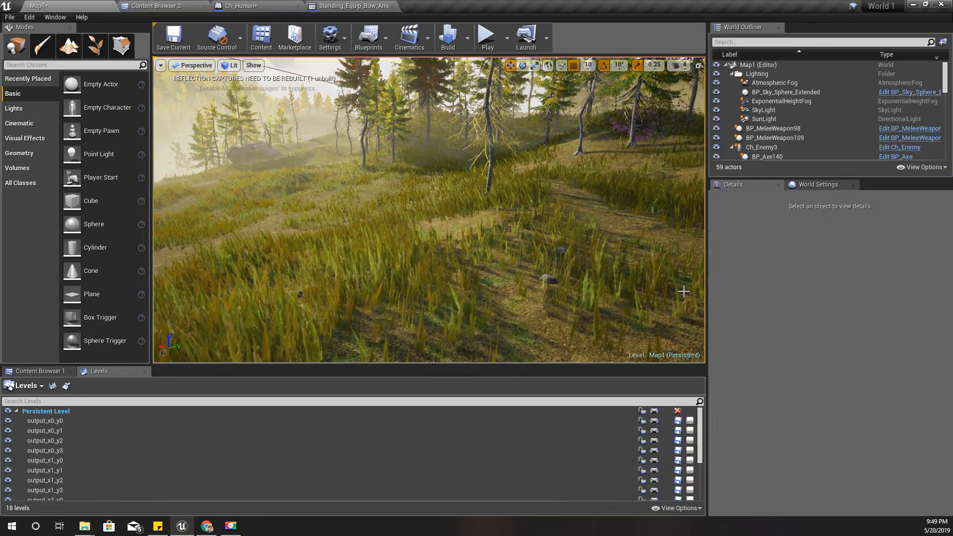
{"action": "left_click", "coordinate": [352, 6]}
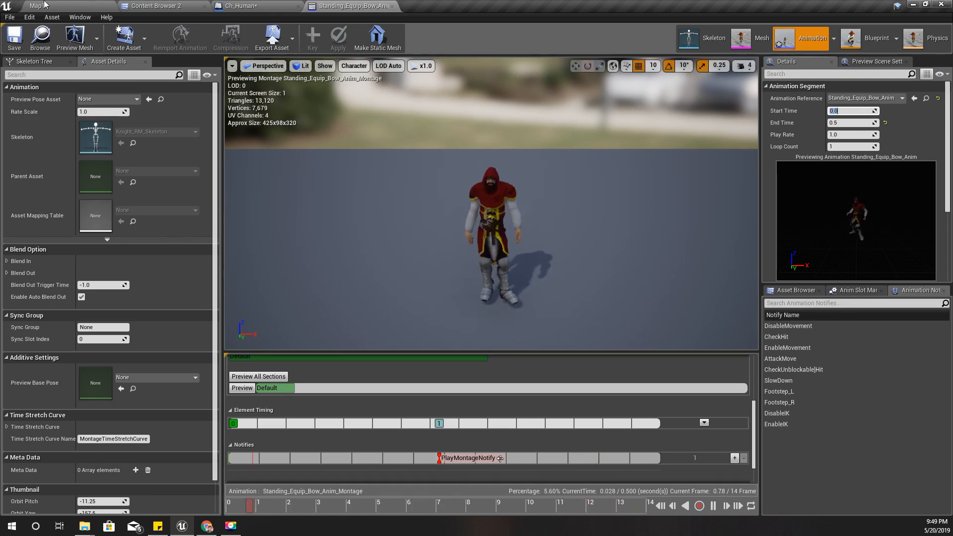
{"action": "left_click", "coordinate": [34, 6]}
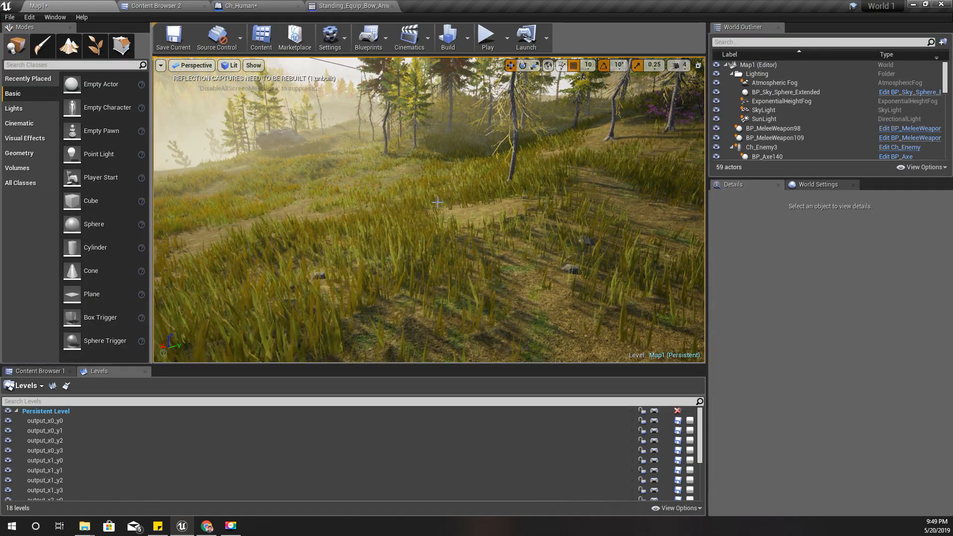
{"action": "left_click", "coordinate": [487, 38]}
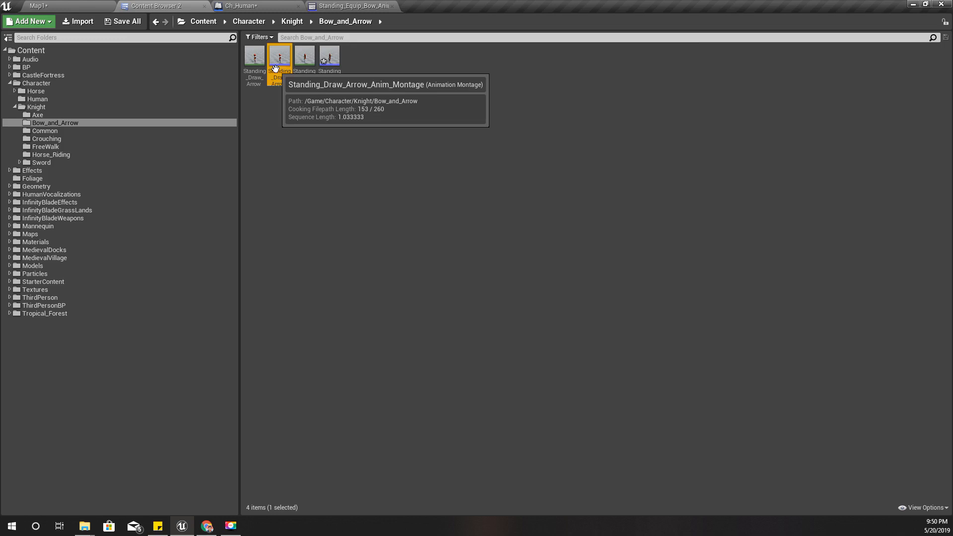
- Open Standing_Draw_Arrow_Anim_Montage and play its preview through all 30 frames
{"action": "double_click", "coordinate": [279, 54]}
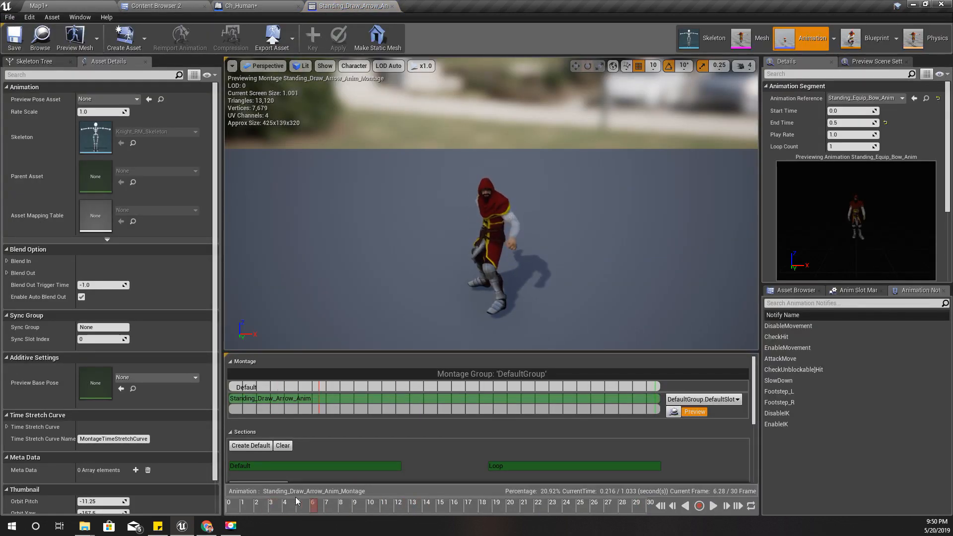
{"action": "left_click", "coordinate": [437, 503]}
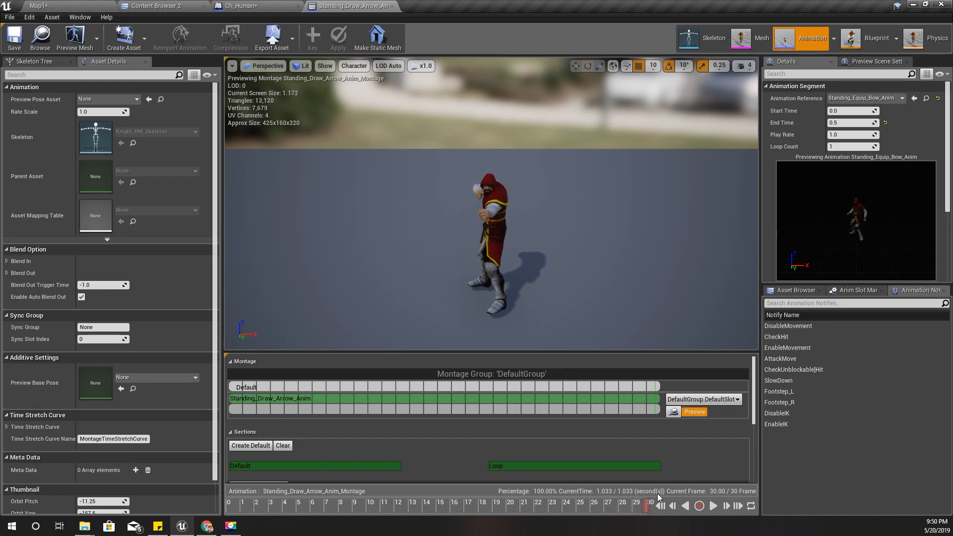
{"action": "left_click", "coordinate": [515, 502]}
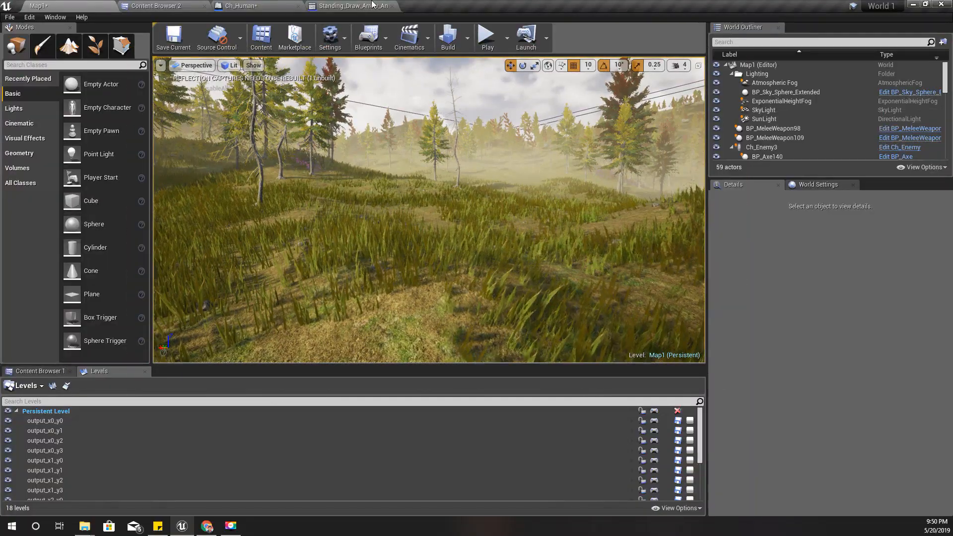
- Bring the Standing_Draw_Arrow_Anim_Montage editor back in front of the level
{"action": "left_click", "coordinate": [352, 5]}
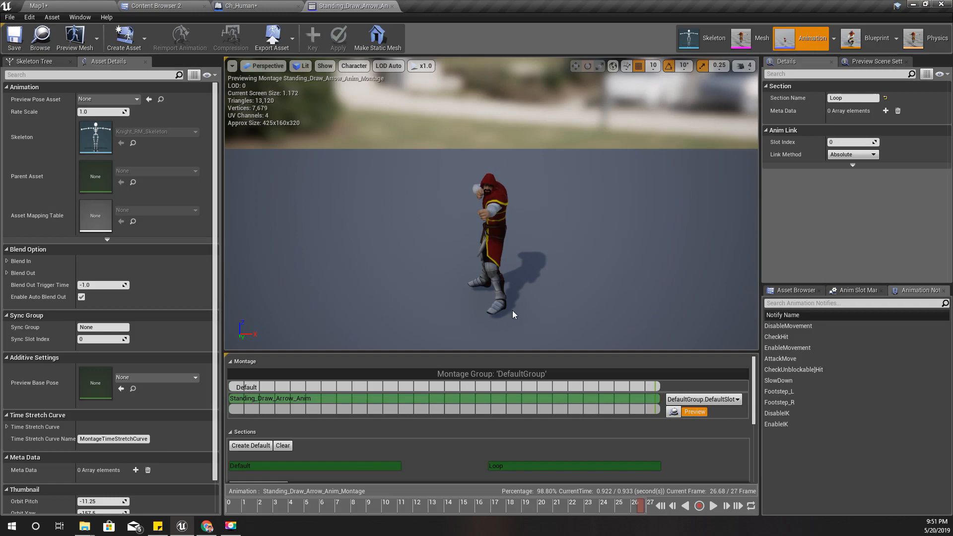
{"action": "left_click", "coordinate": [37, 6]}
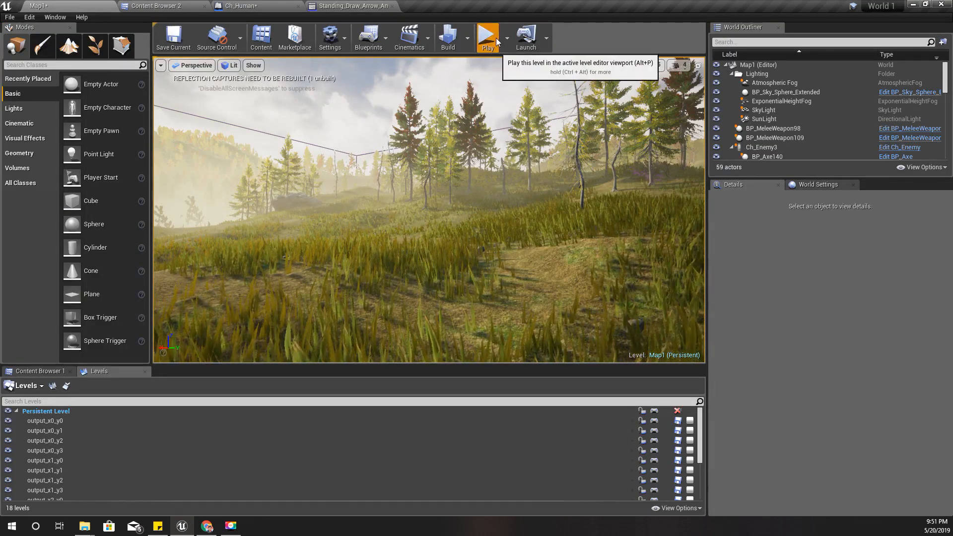
{"action": "left_click", "coordinate": [487, 37]}
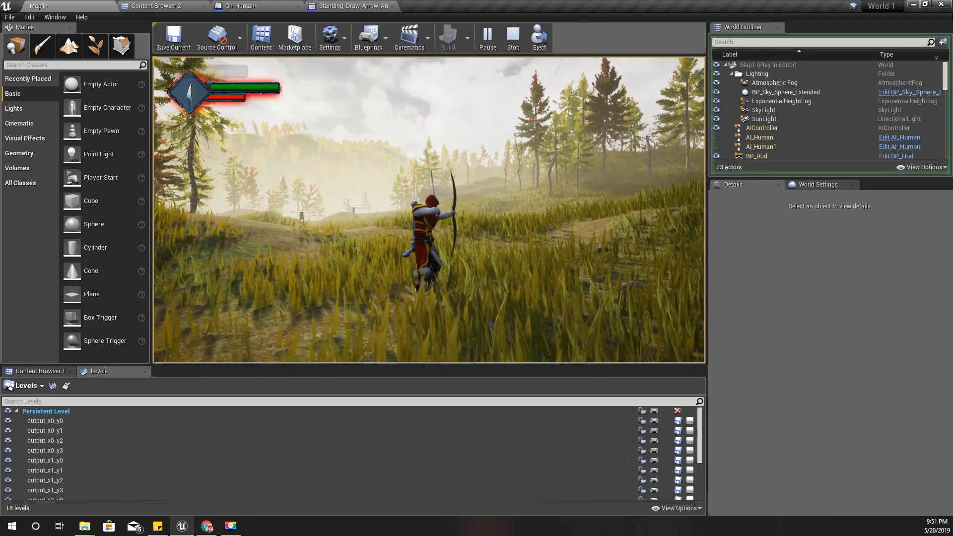
{"action": "left_click", "coordinate": [512, 38]}
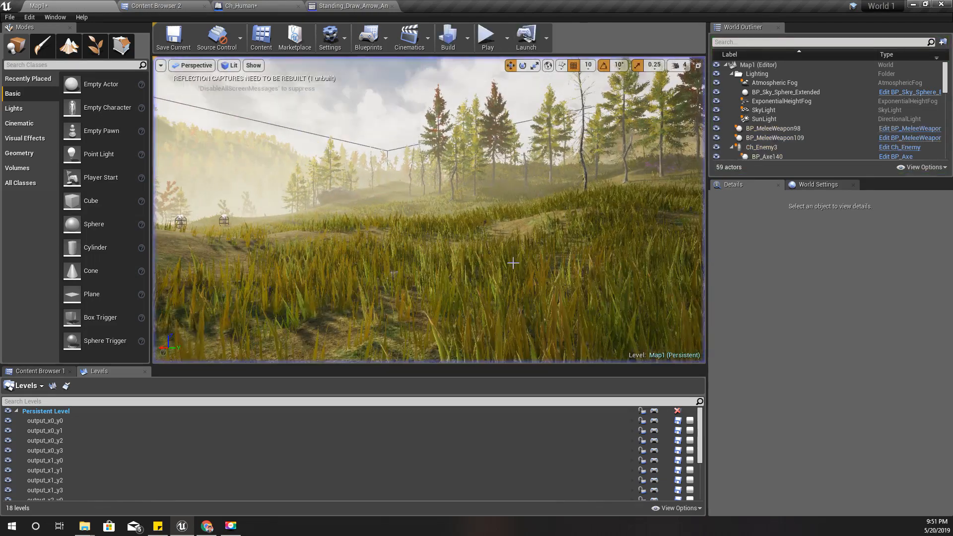
{"action": "mouse_move", "coordinate": [351, 6]}
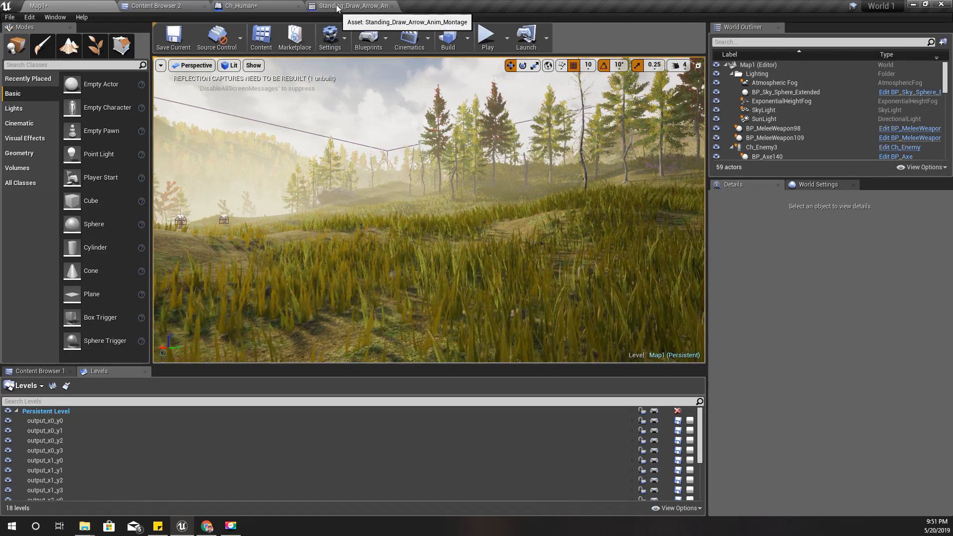
{"action": "left_click", "coordinate": [354, 6]}
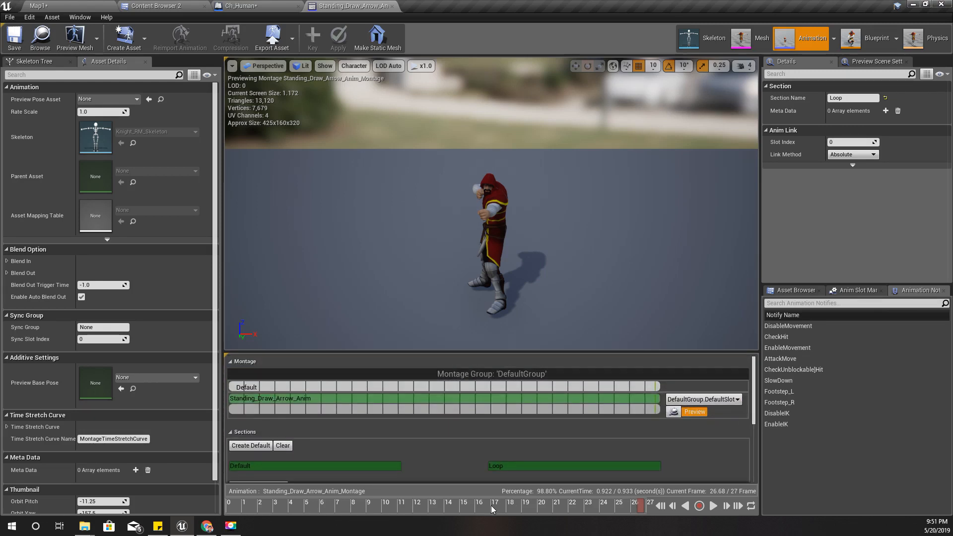
- Add a Montage Notify at frame 7 on the draw arrow montage and name it SwitchWeapon
{"action": "left_click", "coordinate": [354, 505]}
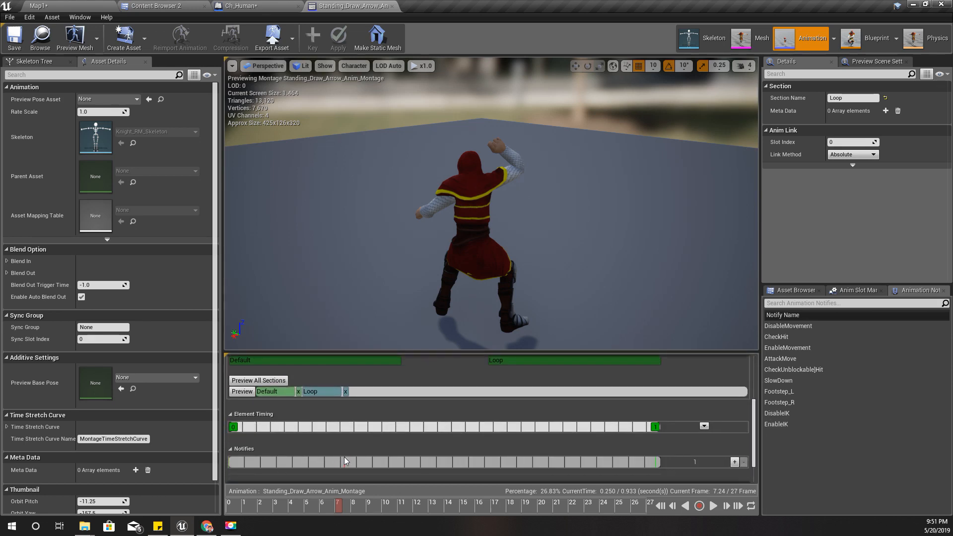
{"action": "right_click", "coordinate": [346, 459]}
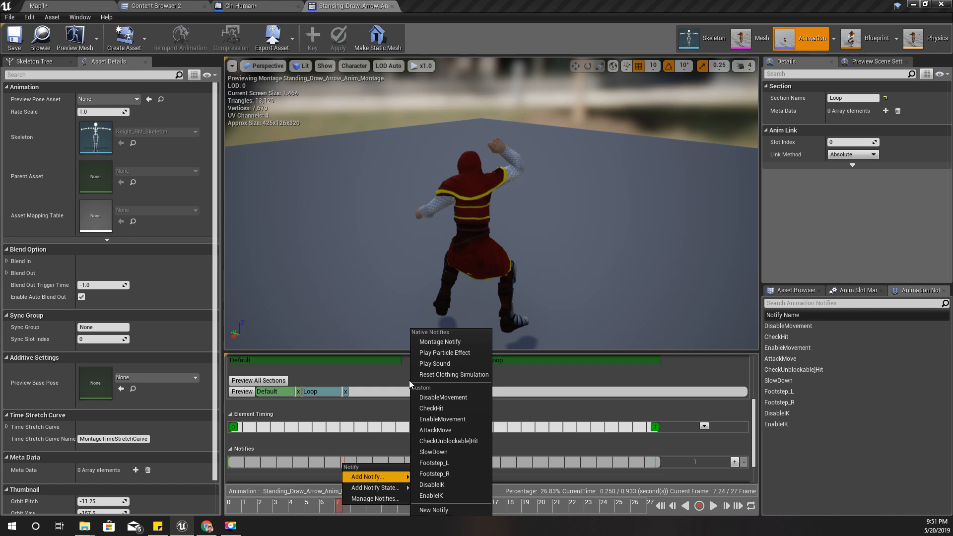
{"action": "left_click", "coordinate": [439, 342]}
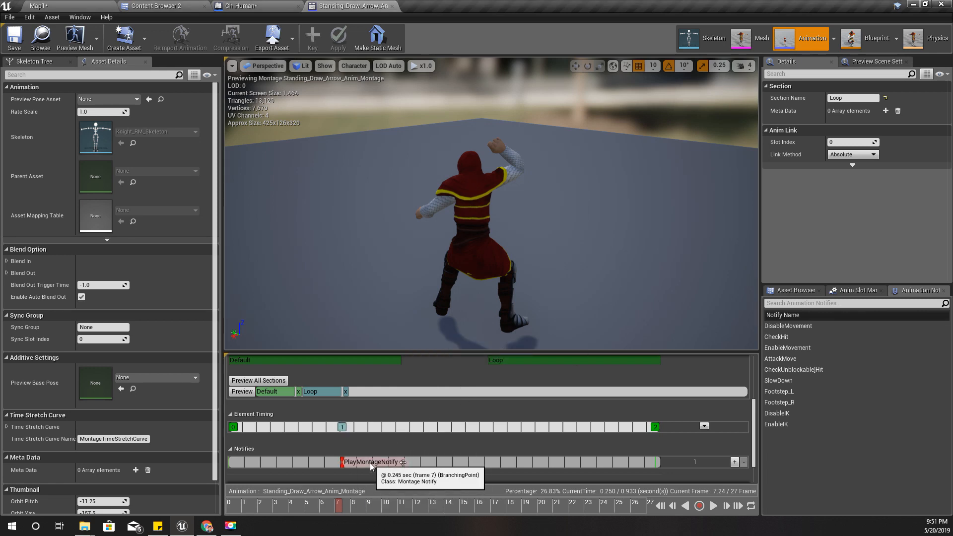
{"action": "left_click", "coordinate": [370, 462]}
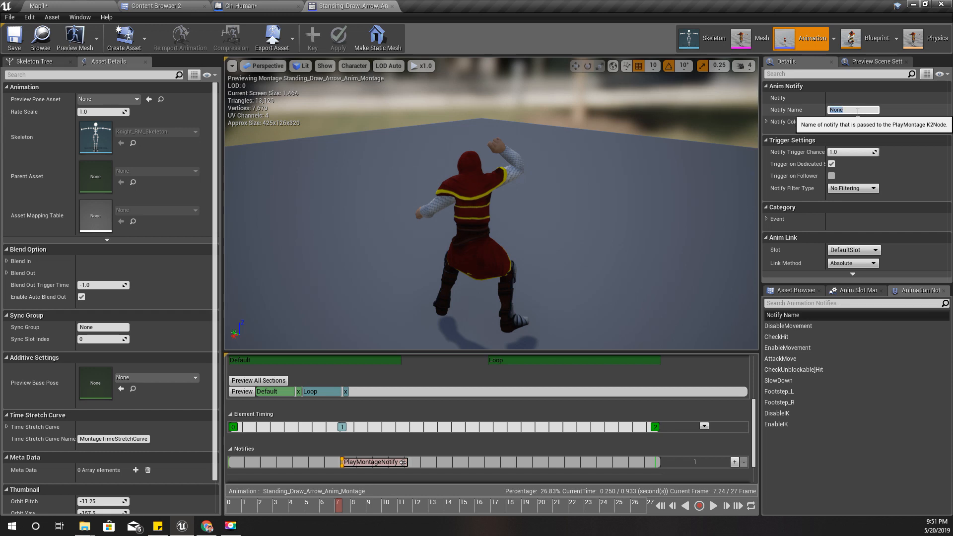
{"action": "type", "text": "Switch"}
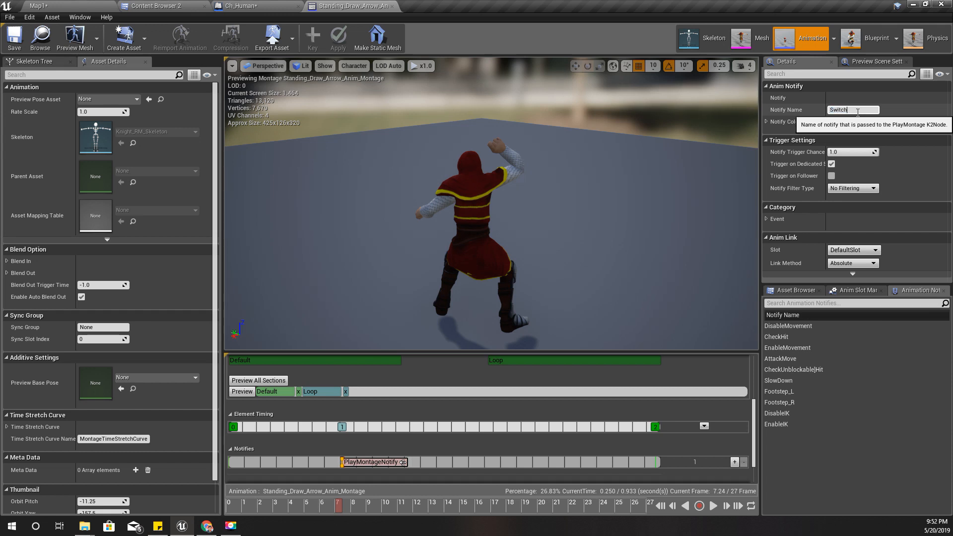
{"action": "type", "text": "weapon"}
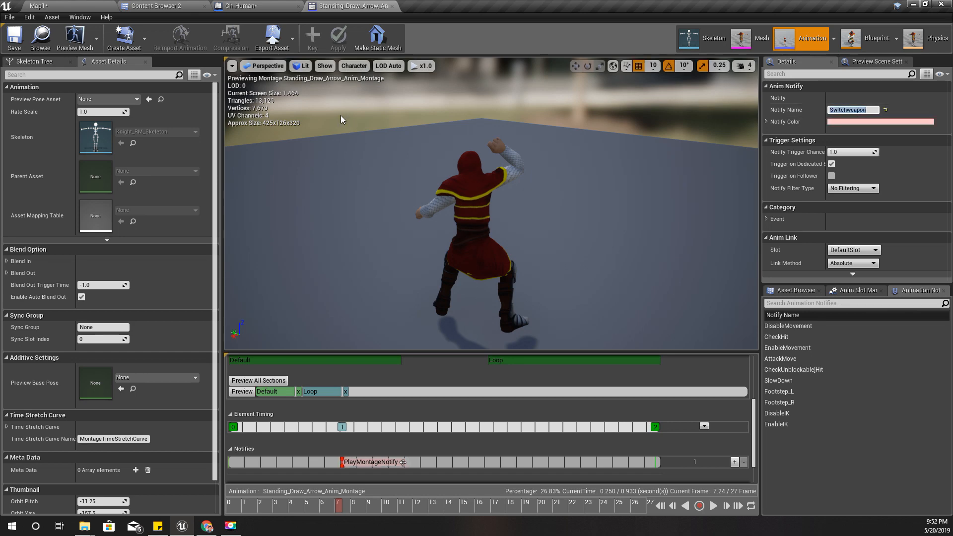
{"action": "mouse_move", "coordinate": [242, 6]}
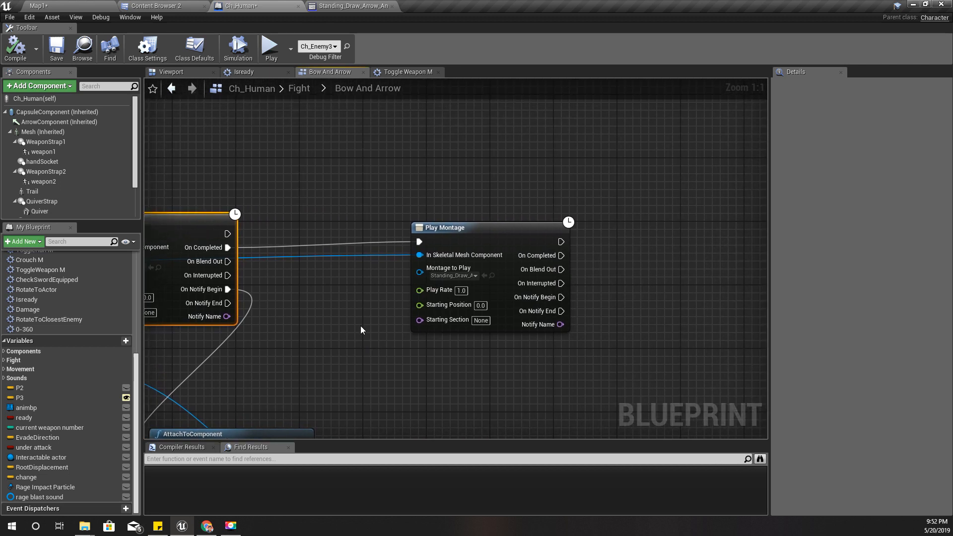
{"action": "mouse_move", "coordinate": [554, 282]}
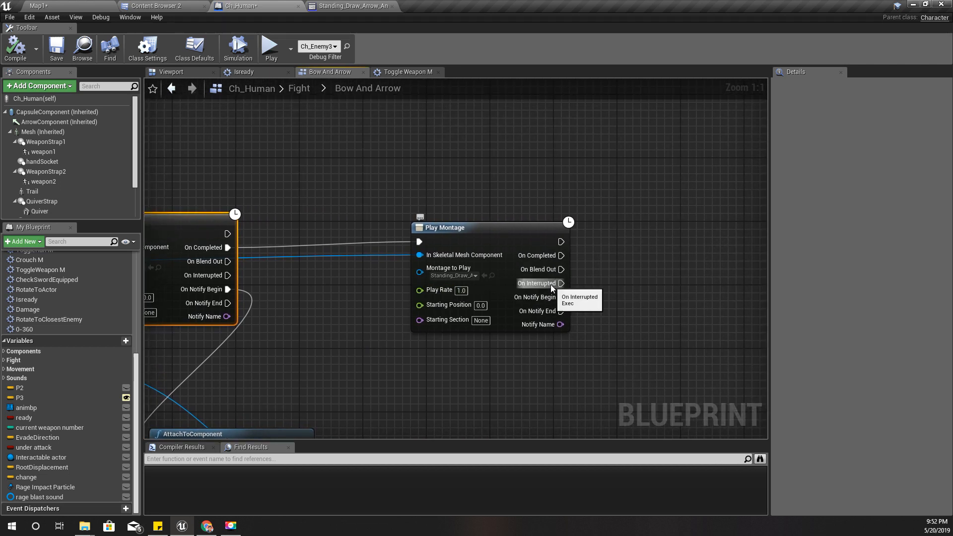
- Branch on a Weapon Equipped getter from Play Montage's On Notify Begin in the Bow And Arrow graph
{"action": "left_click_drag", "start_coordinate": [560, 297], "coordinate": [623, 316]}
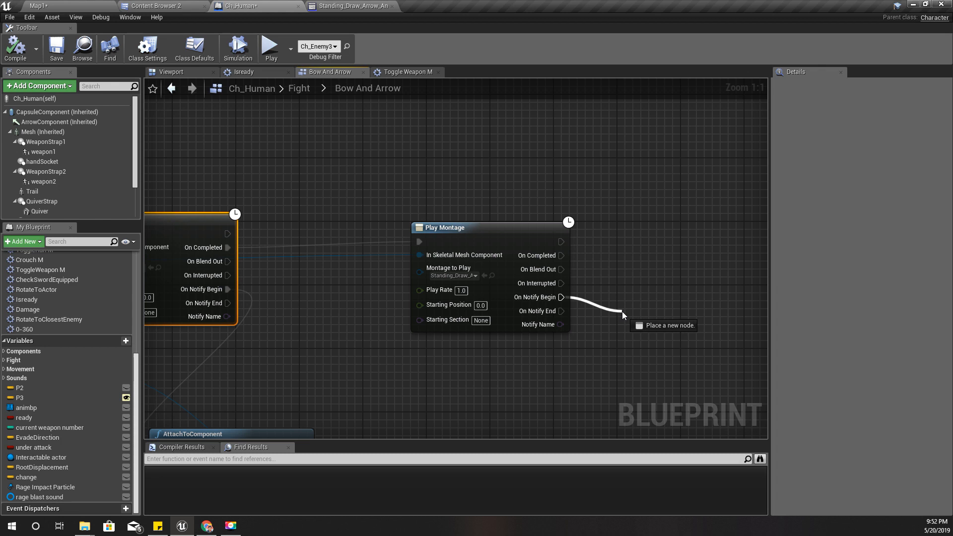
{"action": "left_click", "coordinate": [622, 316]}
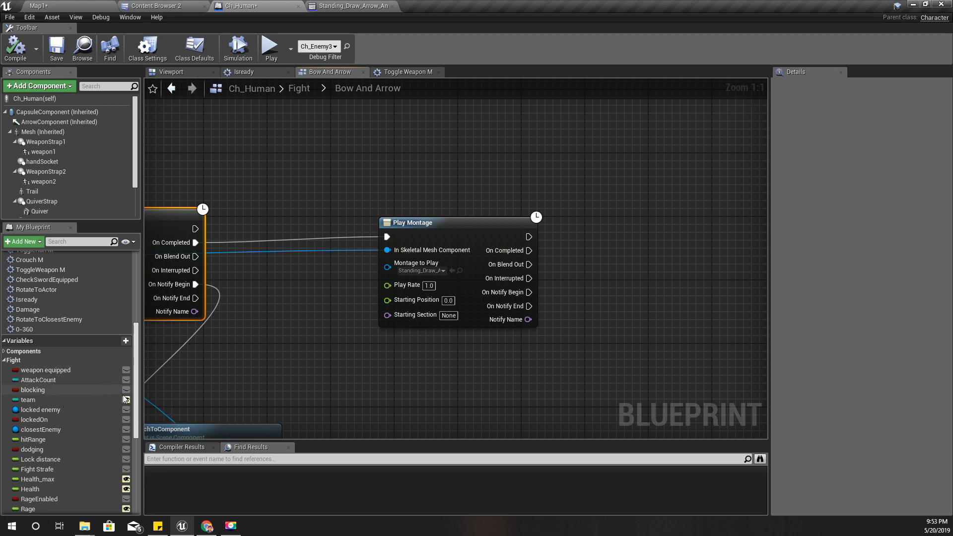
{"action": "mouse_move", "coordinate": [46, 369]}
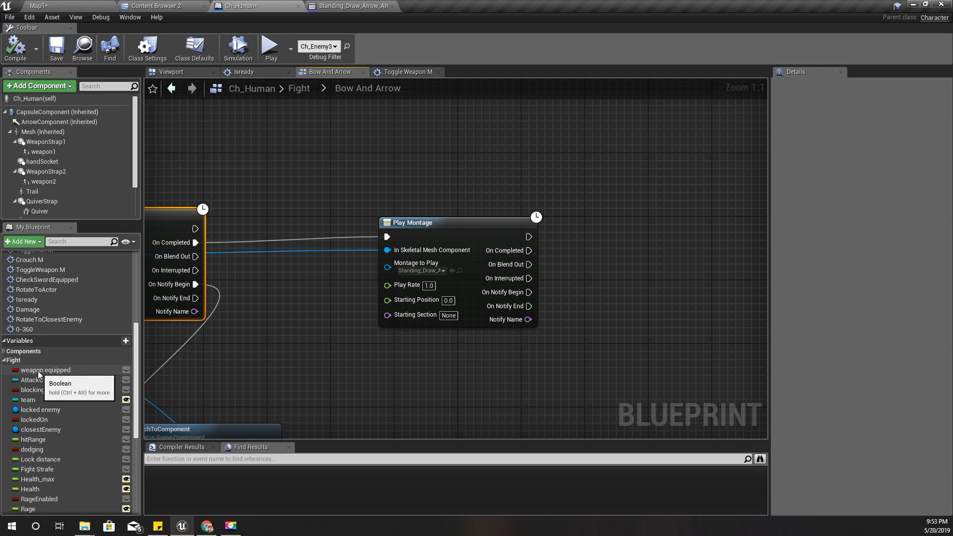
{"action": "left_click", "coordinate": [46, 369]}
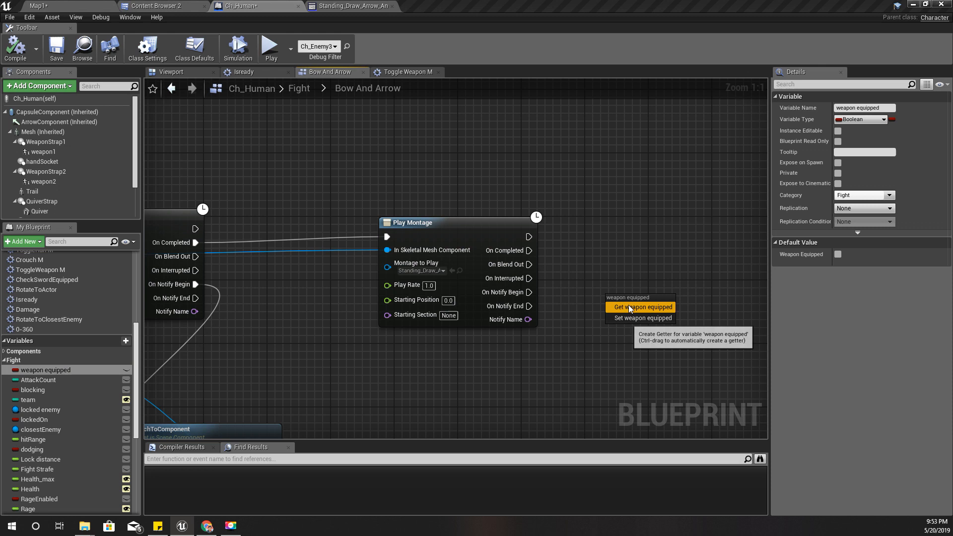
{"action": "left_click", "coordinate": [641, 307]}
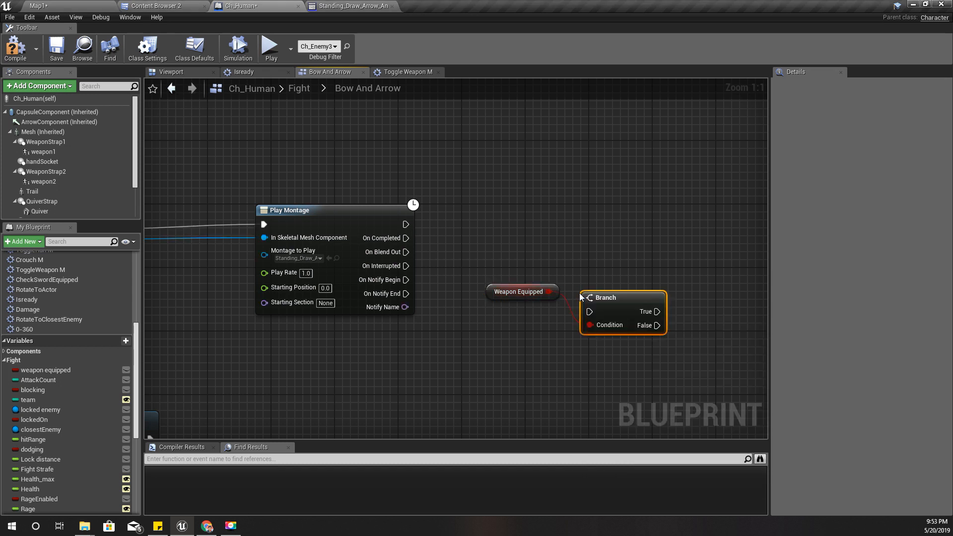
{"action": "left_click_drag", "start_coordinate": [620, 313], "coordinate": [619, 264]}
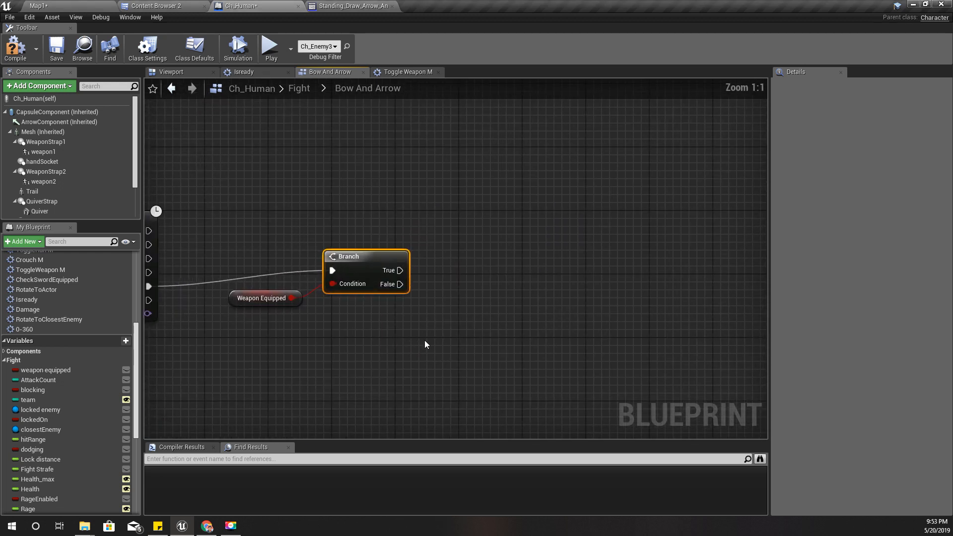
{"action": "left_click_drag", "start_coordinate": [401, 270], "coordinate": [475, 280]}
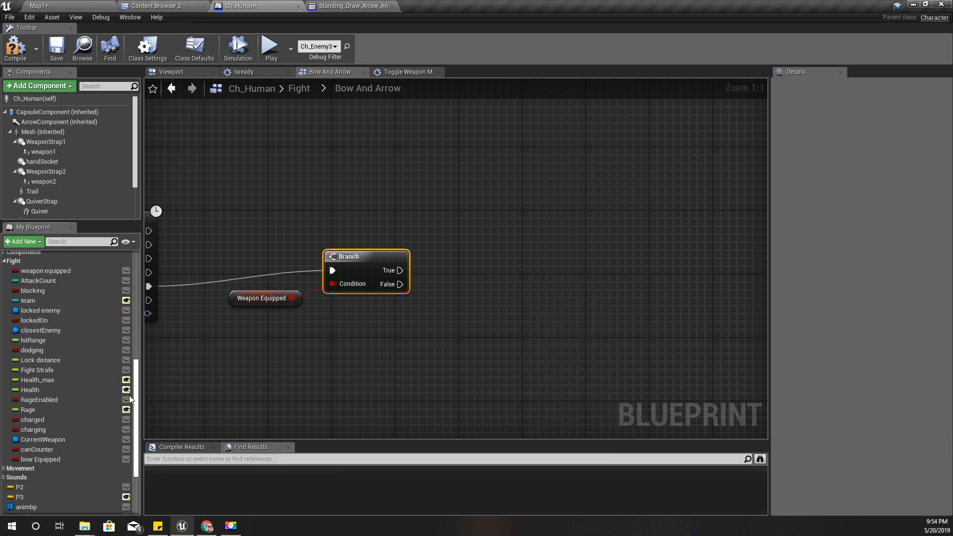
- Add an AttachToComponent node targeting a Current Weapon getter, run from Branch True
{"action": "left_click", "coordinate": [42, 439]}
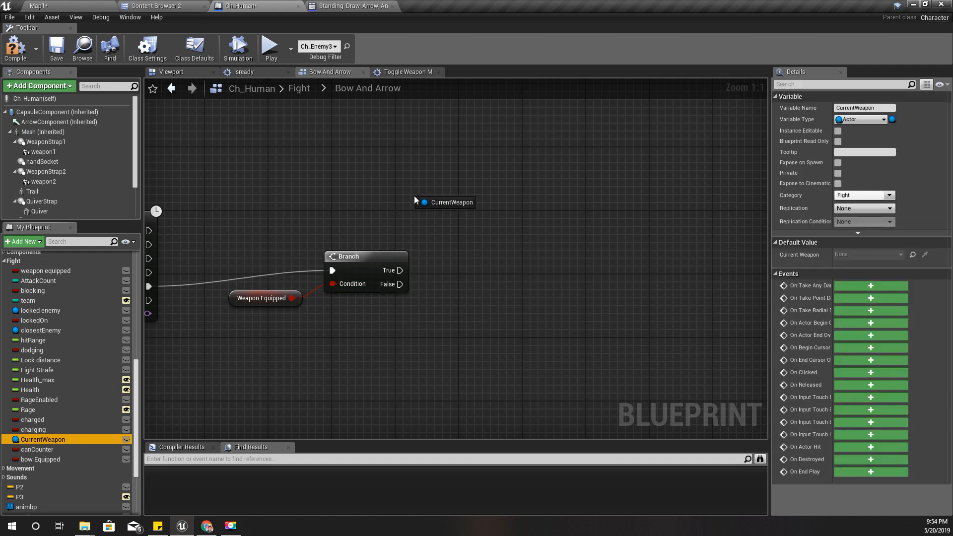
{"action": "left_click", "coordinate": [445, 202]}
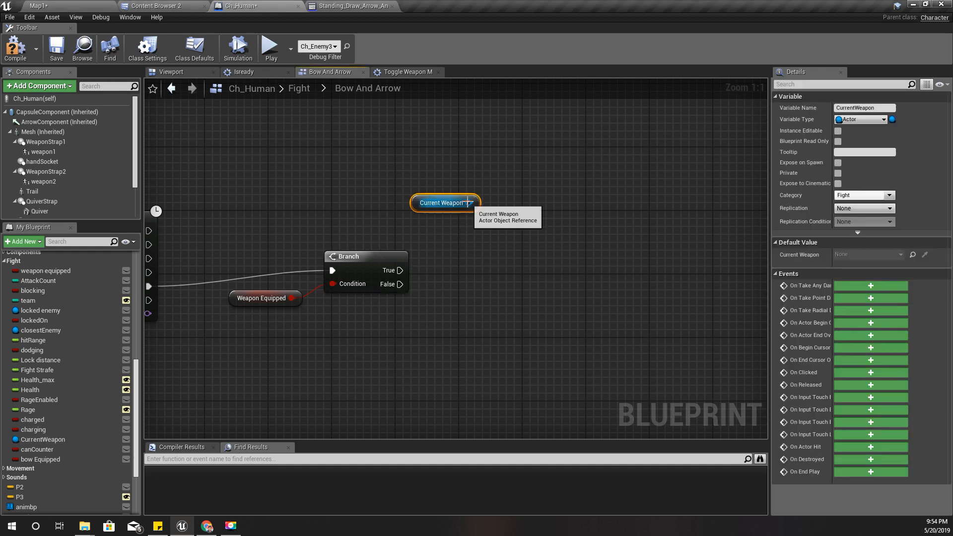
{"action": "type", "text": "h"}
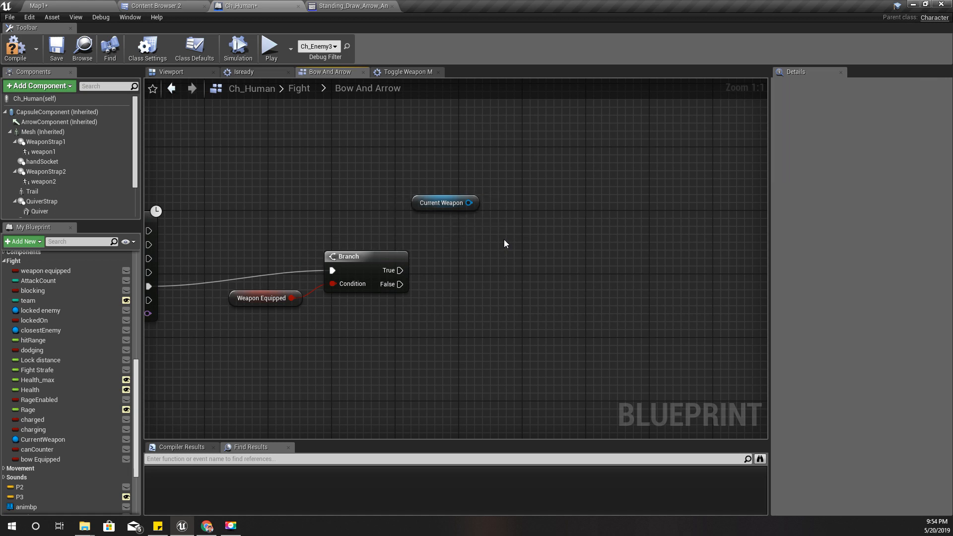
{"action": "left_click_drag", "start_coordinate": [470, 203], "coordinate": [501, 238]}
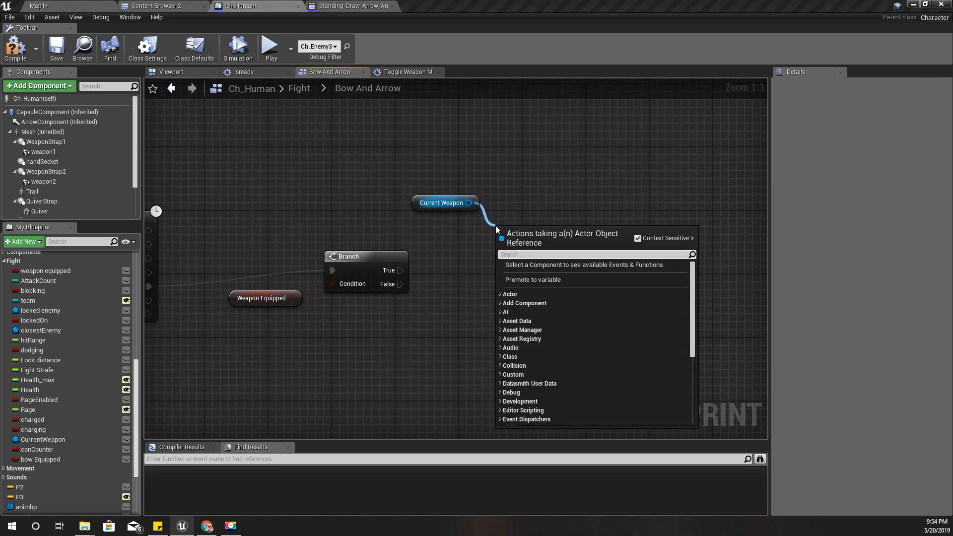
{"action": "type", "text": "attach to"}
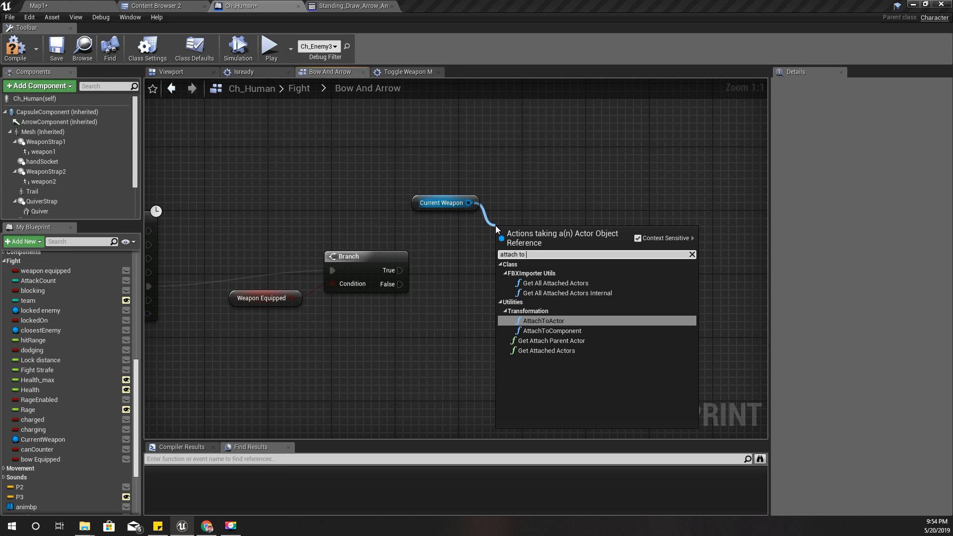
{"action": "left_click", "coordinate": [551, 329]}
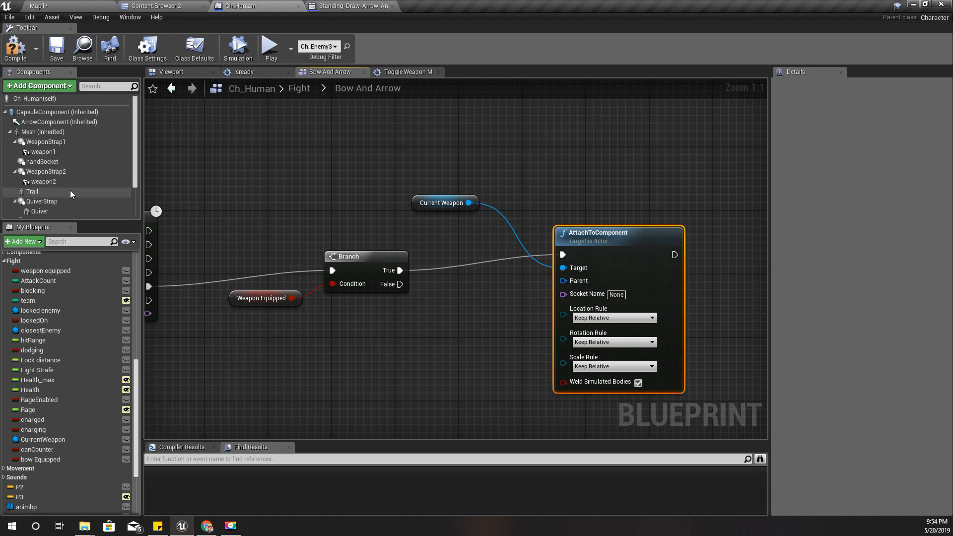
{"action": "left_click", "coordinate": [46, 172]}
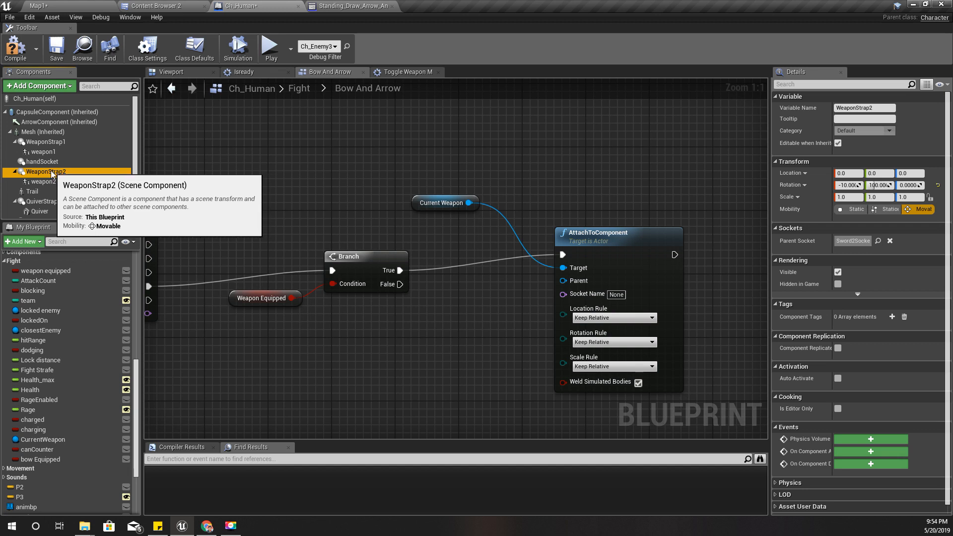
{"action": "mouse_move", "coordinate": [61, 427]}
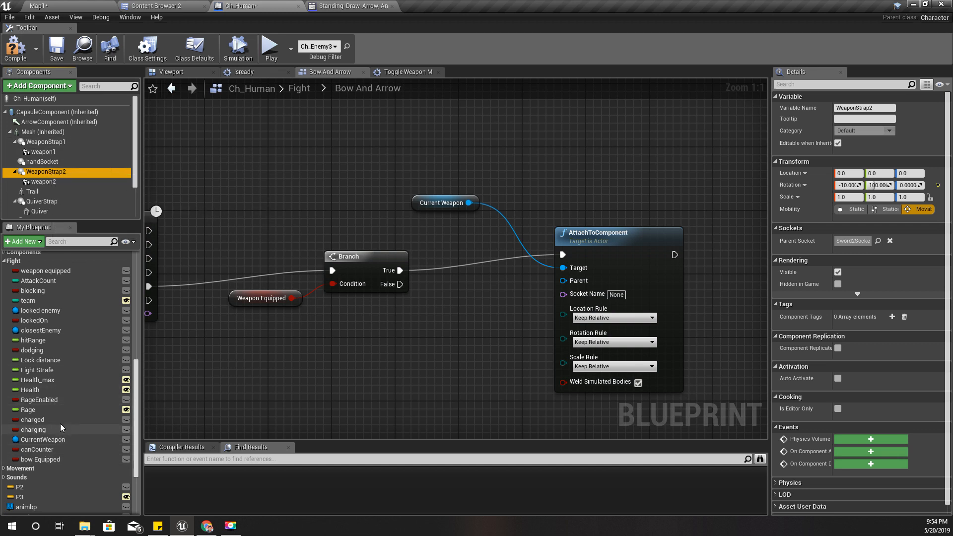
{"action": "mouse_move", "coordinate": [36, 291]}
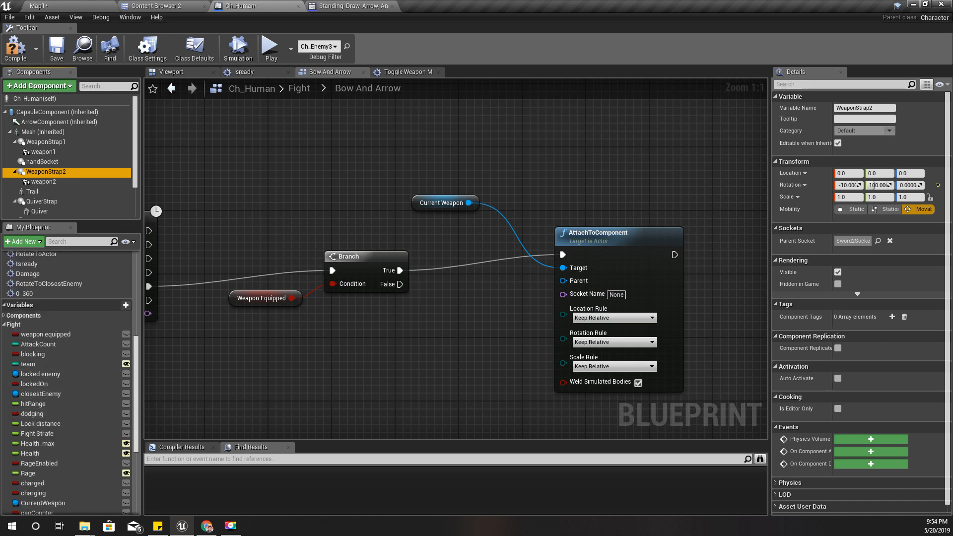
- Add a Select node on AttachToComponent's Parent with the new 'current weapon number' integer in the graph
{"action": "scroll", "scroll_direction": "down", "scroll_amount": 3}
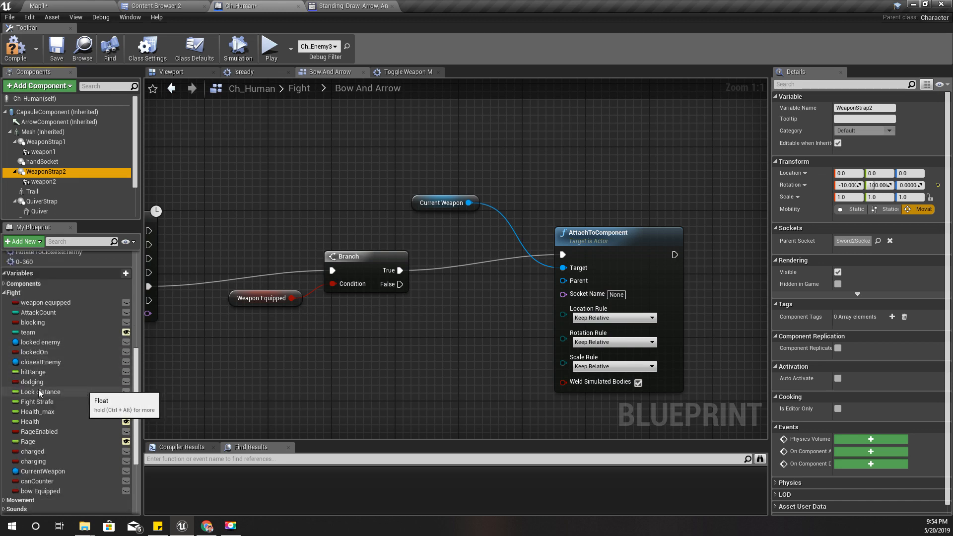
{"action": "scroll", "scroll_direction": "down", "scroll_amount": 3}
{"action": "type", "text": "current weapon number"}
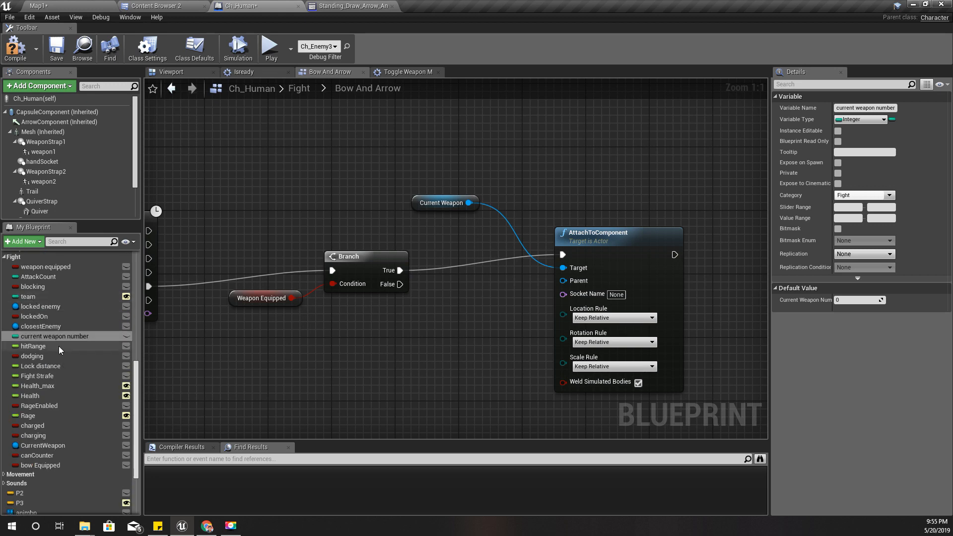
{"action": "mouse_move", "coordinate": [39, 339]}
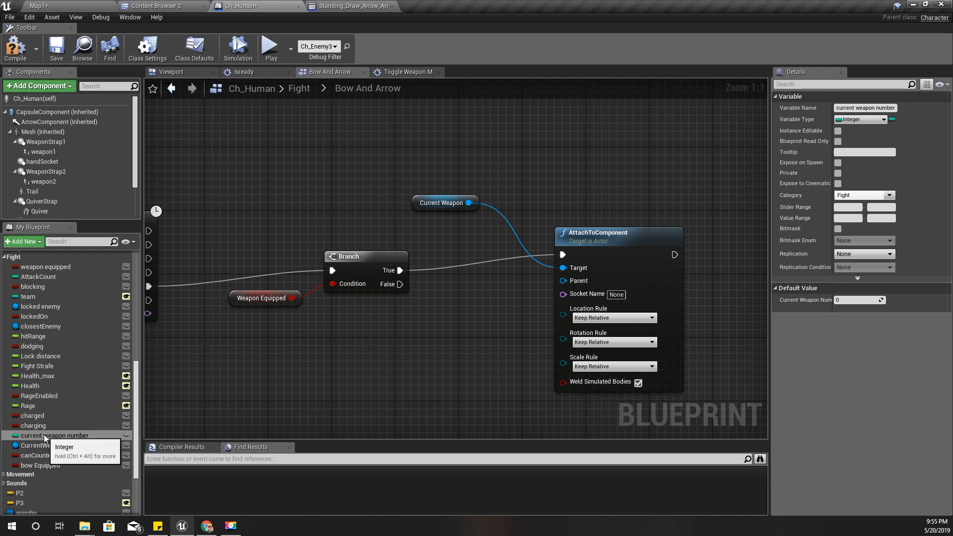
{"action": "left_click_drag", "start_coordinate": [54, 435], "coordinate": [400, 345]}
{"action": "type", "text": "se"}
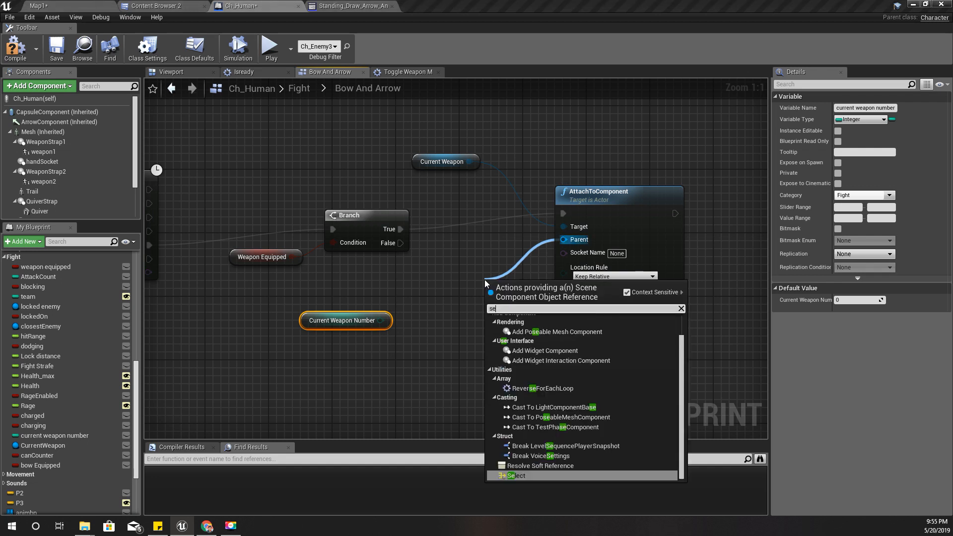
{"action": "left_click", "coordinate": [514, 476]}
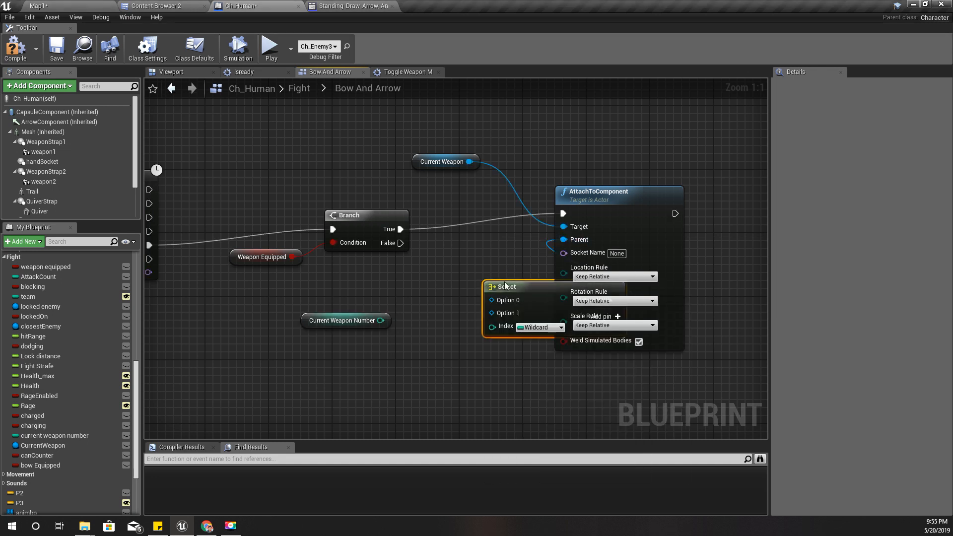
{"action": "left_click_drag", "start_coordinate": [506, 286], "coordinate": [418, 294]}
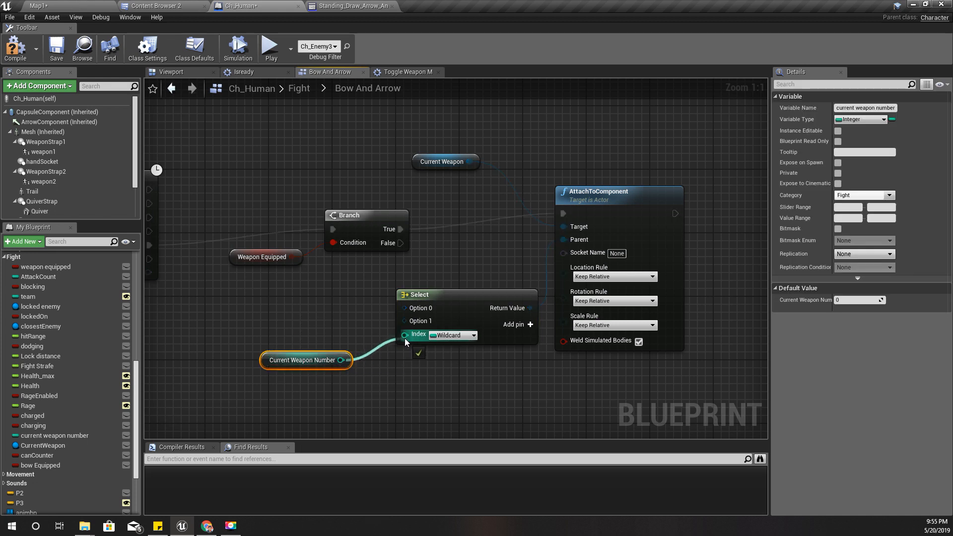
- Wire Current Weapon Number to the Select index and add Weapon Strap 1/2 as its options
{"action": "left_click", "coordinate": [513, 324]}
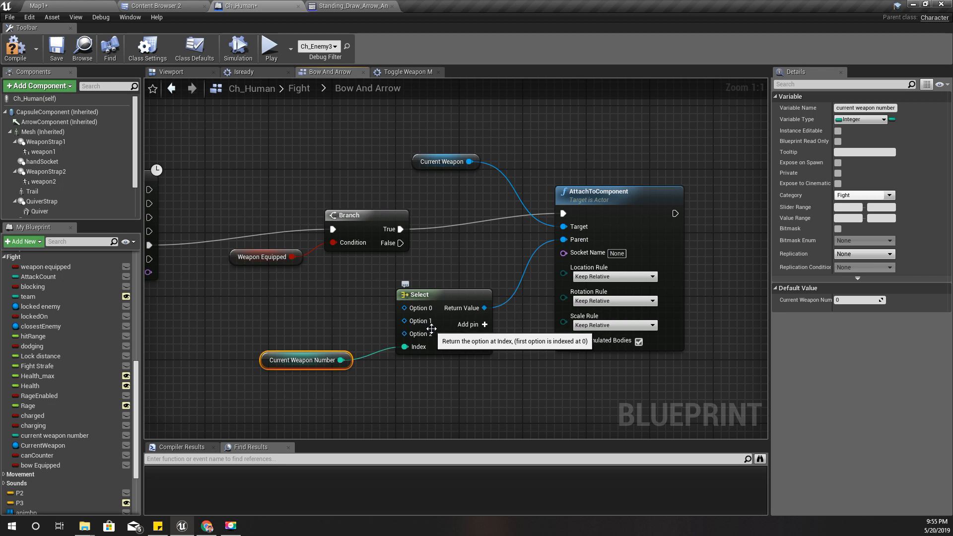
{"action": "mouse_move", "coordinate": [43, 201]}
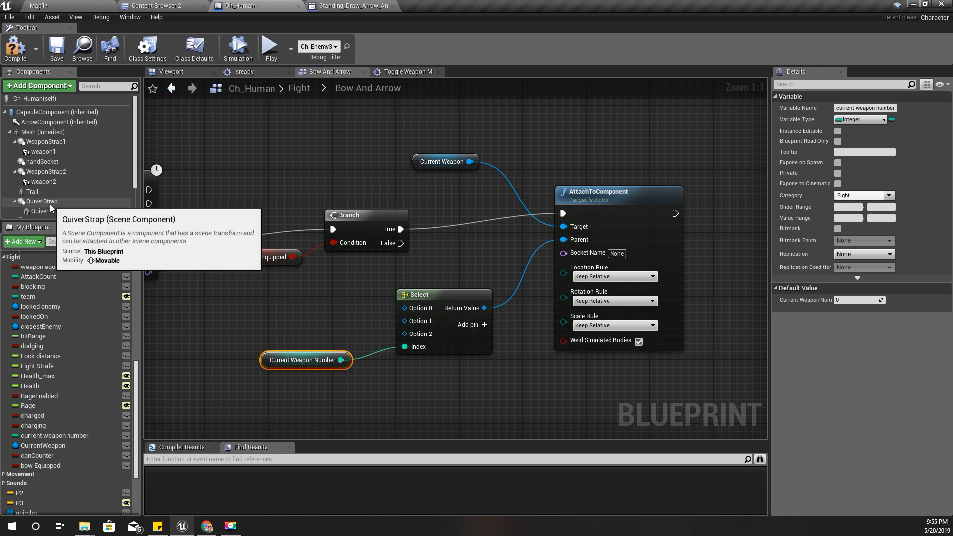
{"action": "left_click", "coordinate": [45, 142]}
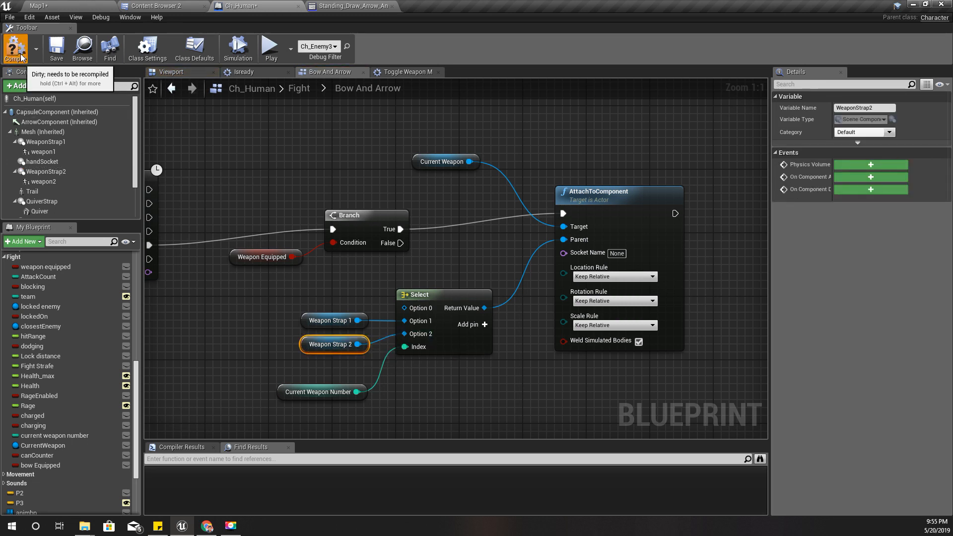
- Compile Ch_Human and search references to the weapon equipped variable
{"action": "left_click", "coordinate": [15, 49]}
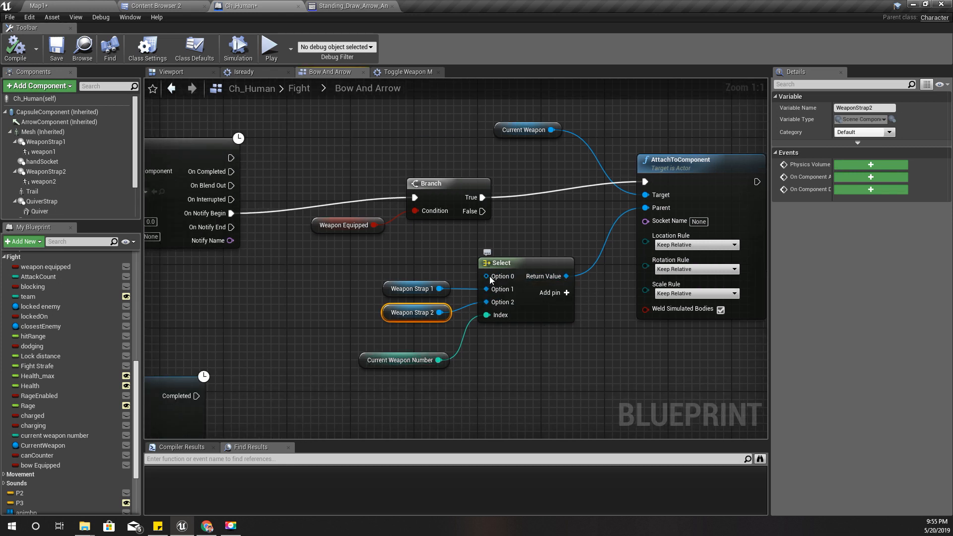
{"action": "mouse_move", "coordinate": [349, 350]}
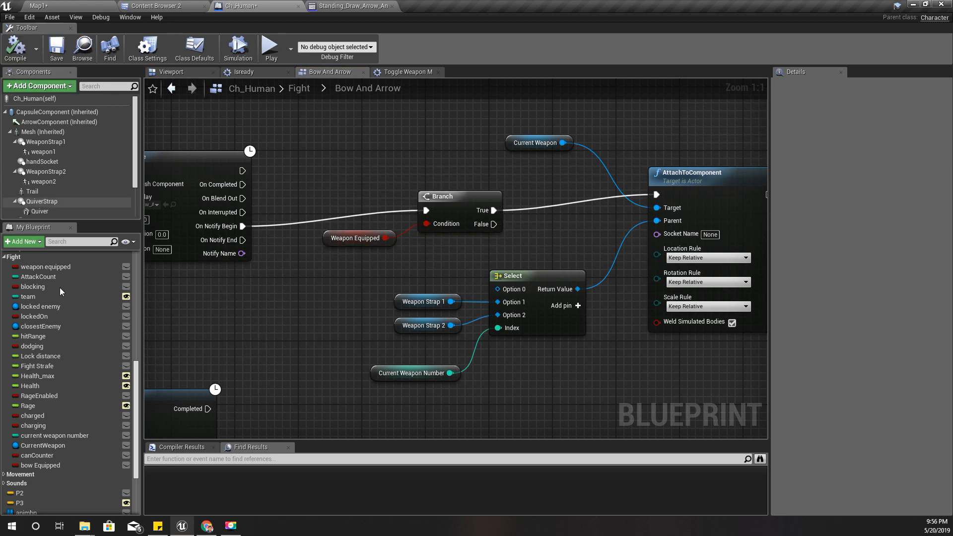
{"action": "left_click", "coordinate": [46, 266]}
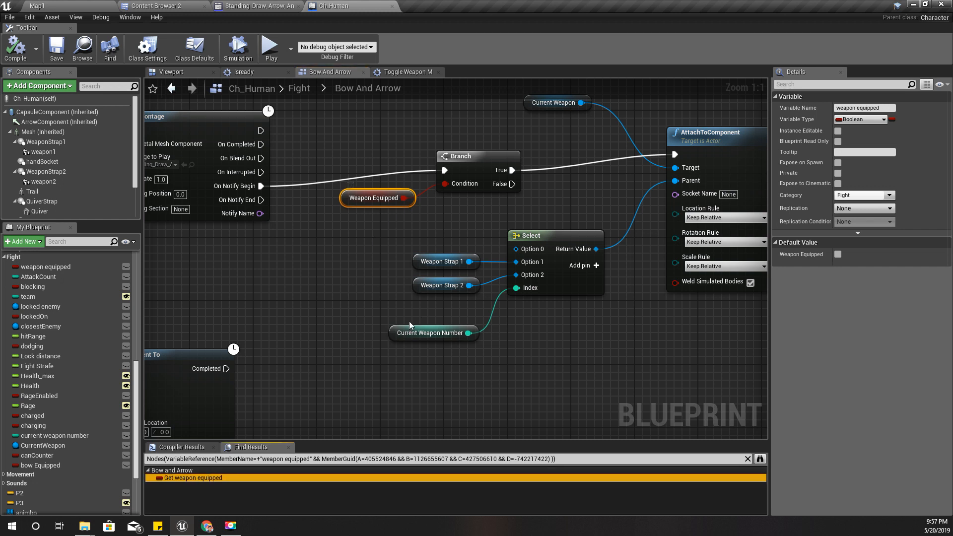
{"action": "mouse_move", "coordinate": [359, 200]}
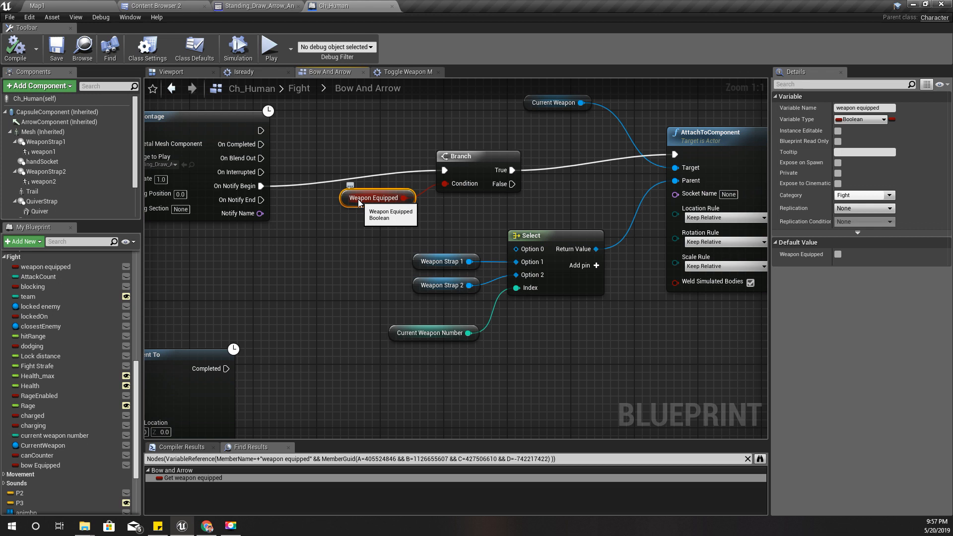
- Replace the Weapon Equipped getter with a Current Weapon Number vs 0 comparison feeding the Branch
{"action": "left_click", "coordinate": [56, 48]}
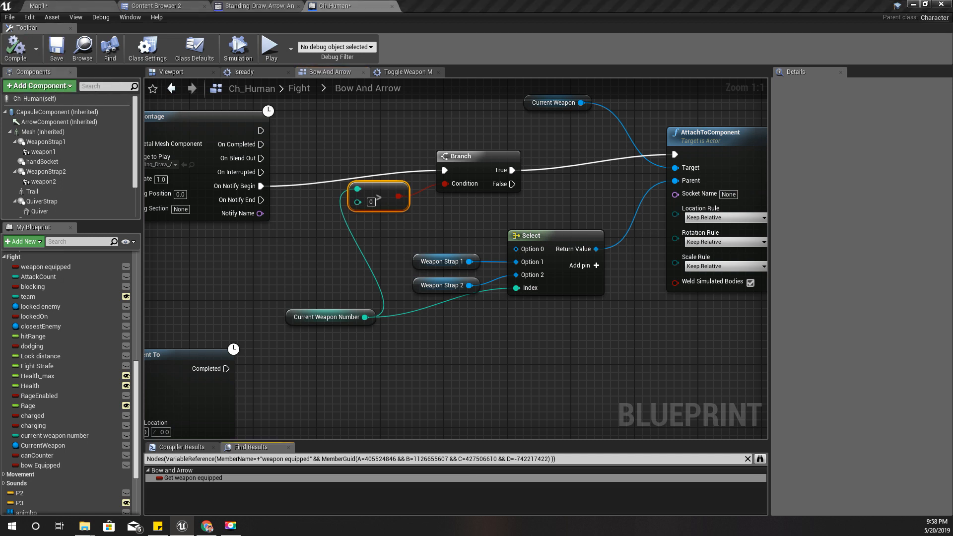
{"action": "left_click", "coordinate": [32, 345]}
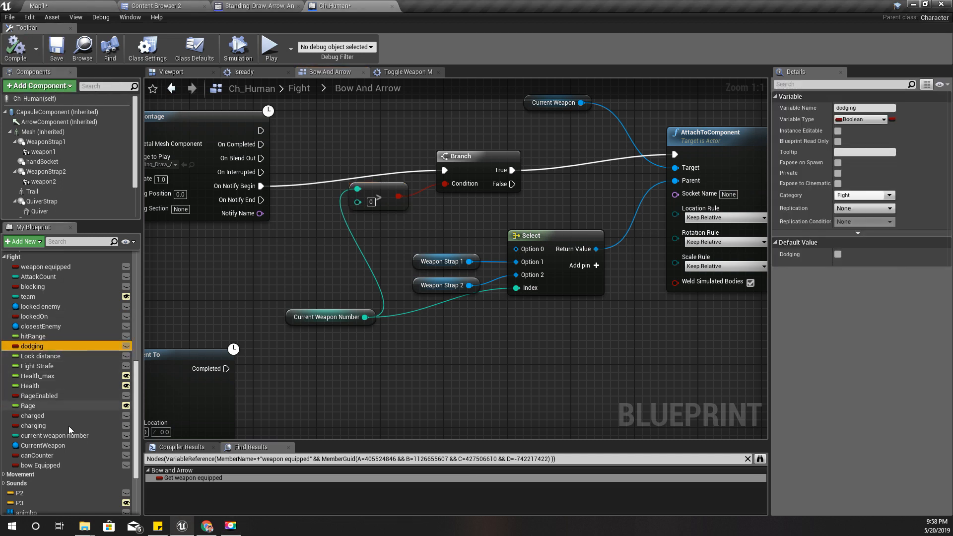
{"action": "mouse_move", "coordinate": [195, 477]}
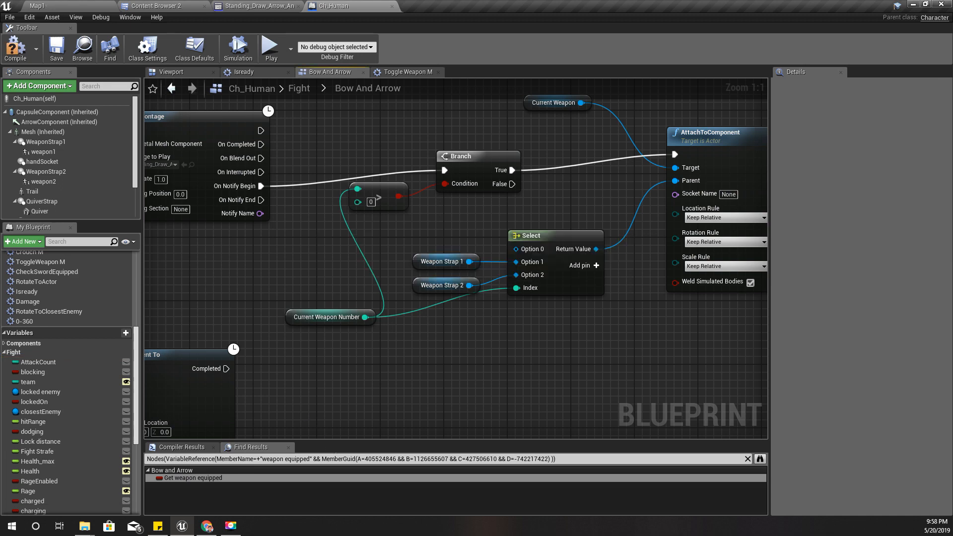
- Play-test Map1 with the new weapon number check, then return to the Ch_Human blueprint
{"action": "left_click", "coordinate": [40, 6]}
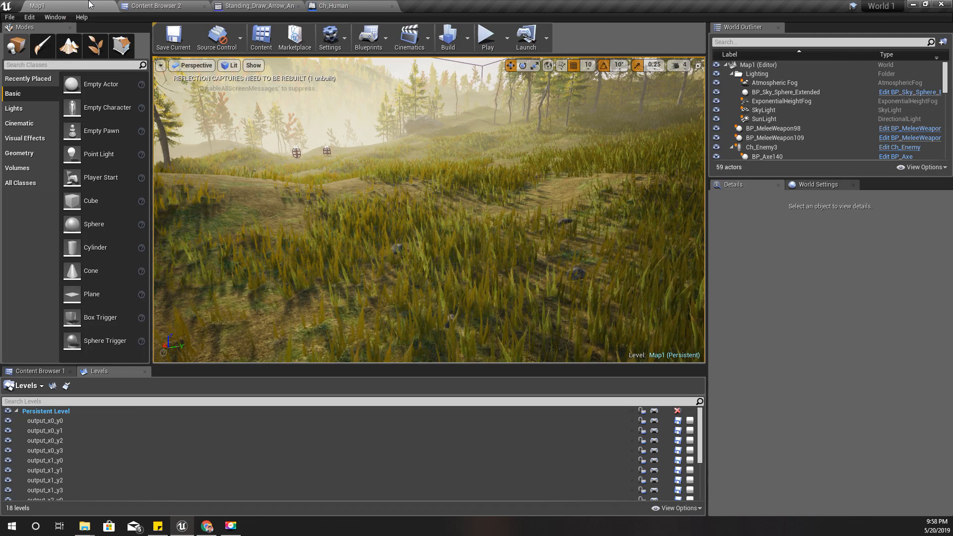
{"action": "left_click", "coordinate": [332, 6]}
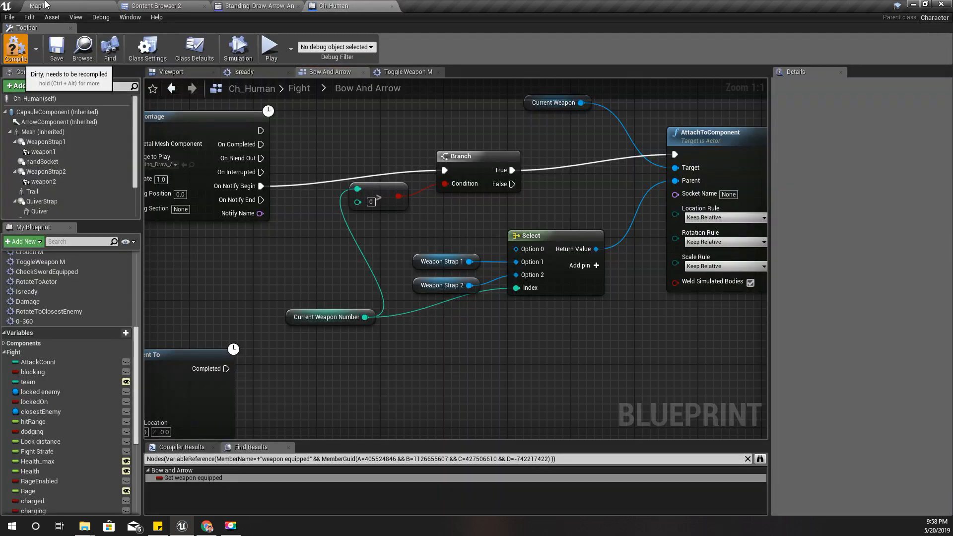
{"action": "left_click", "coordinate": [40, 6]}
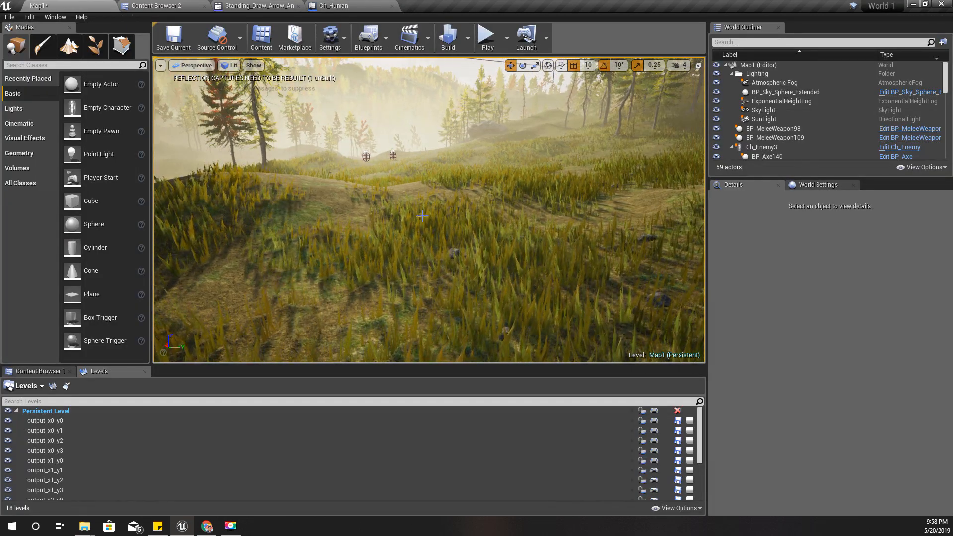
{"action": "key", "text": "F11"}
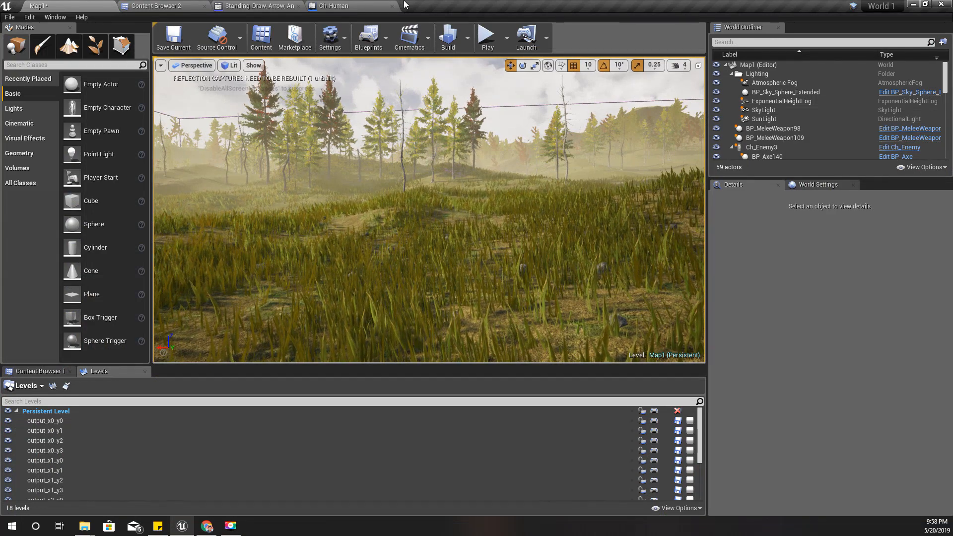
{"action": "left_click", "coordinate": [333, 6]}
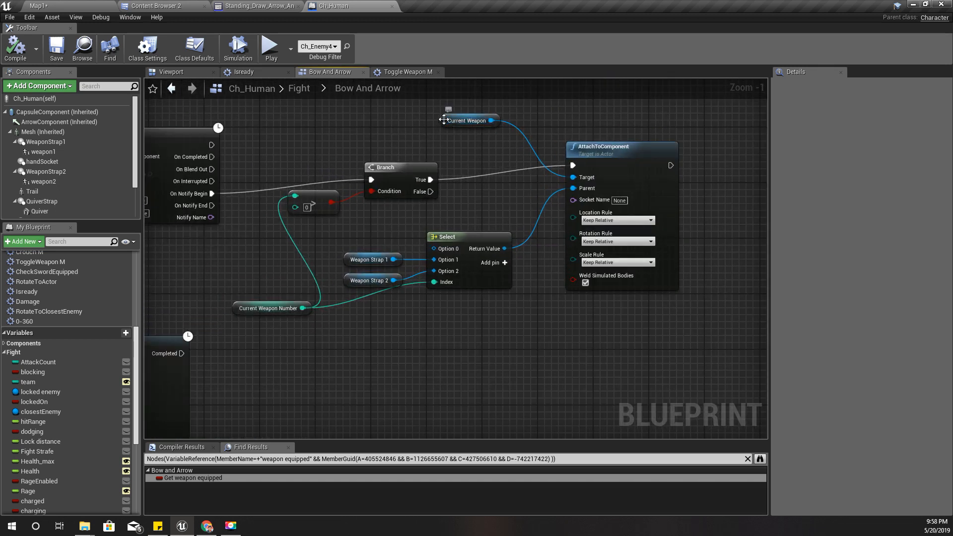
{"action": "mouse_move", "coordinate": [441, 123]}
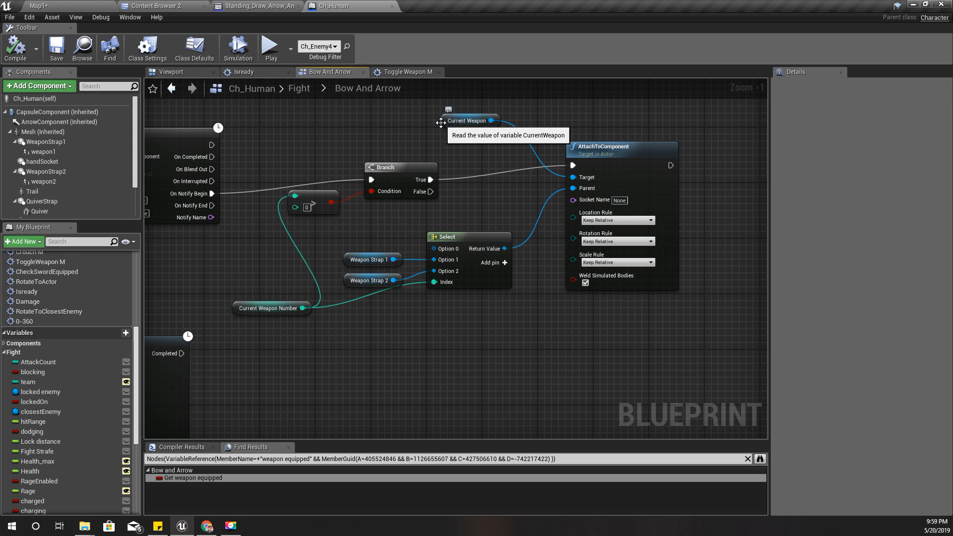
{"action": "mouse_move", "coordinate": [419, 288]}
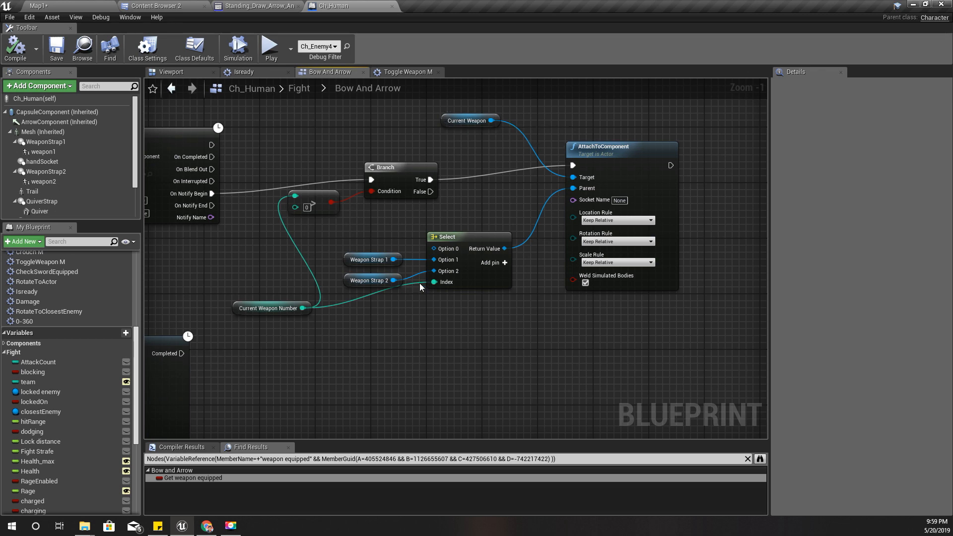
{"action": "scroll", "scroll_direction": "down", "scroll_amount": 3}
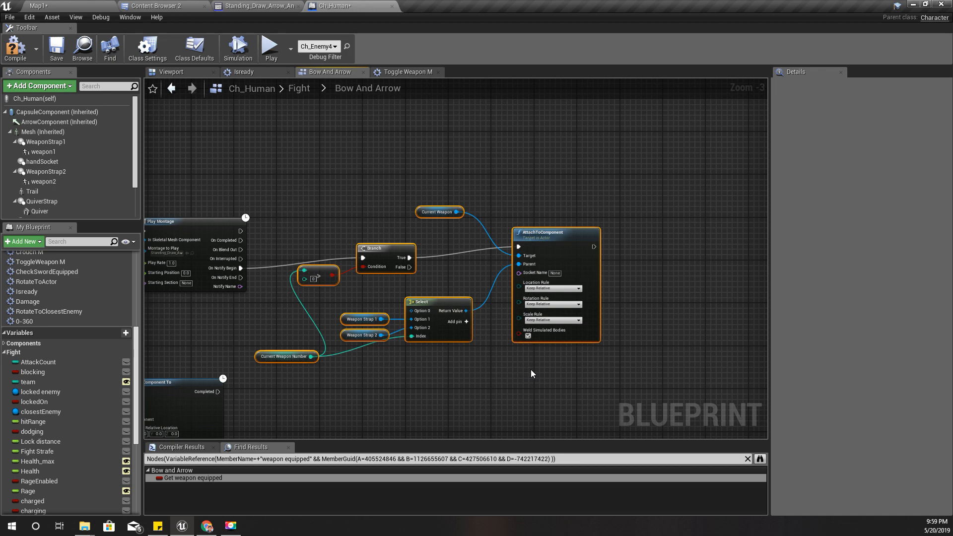
{"action": "scroll", "scroll_direction": "down", "scroll_amount": 3}
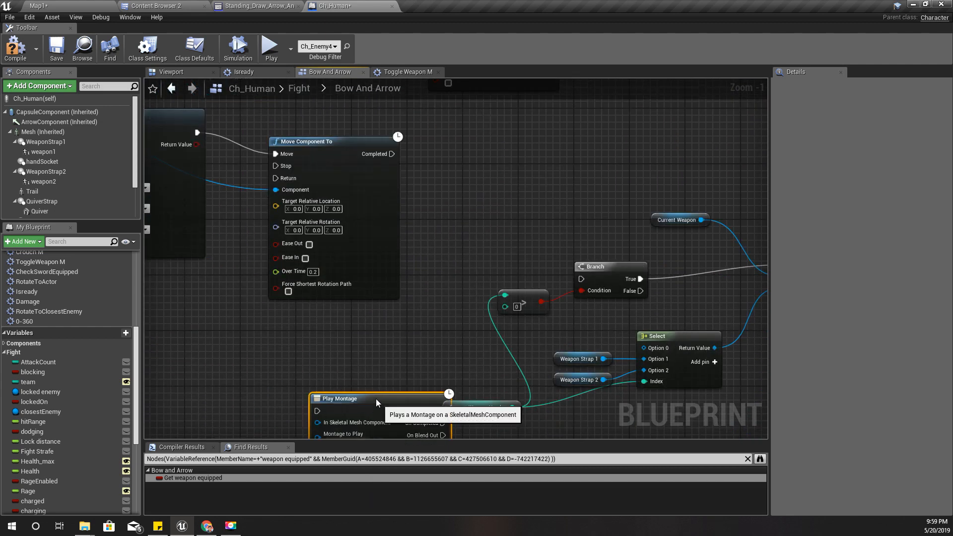
- Place a handSocket component getter beside the AttachToComponent node in the Bow And Arrow graph
{"action": "scroll", "scroll_direction": "down", "scroll_amount": 3}
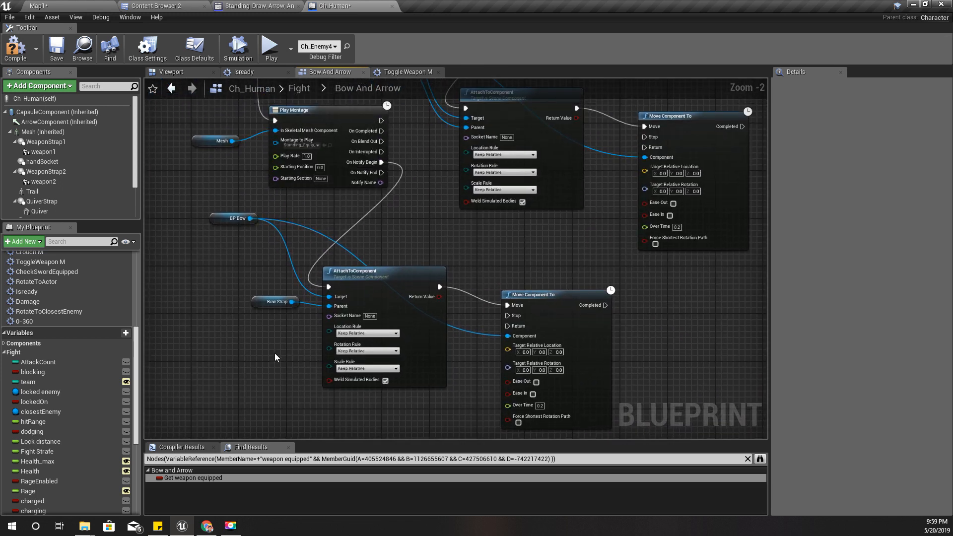
{"action": "mouse_move", "coordinate": [280, 353]}
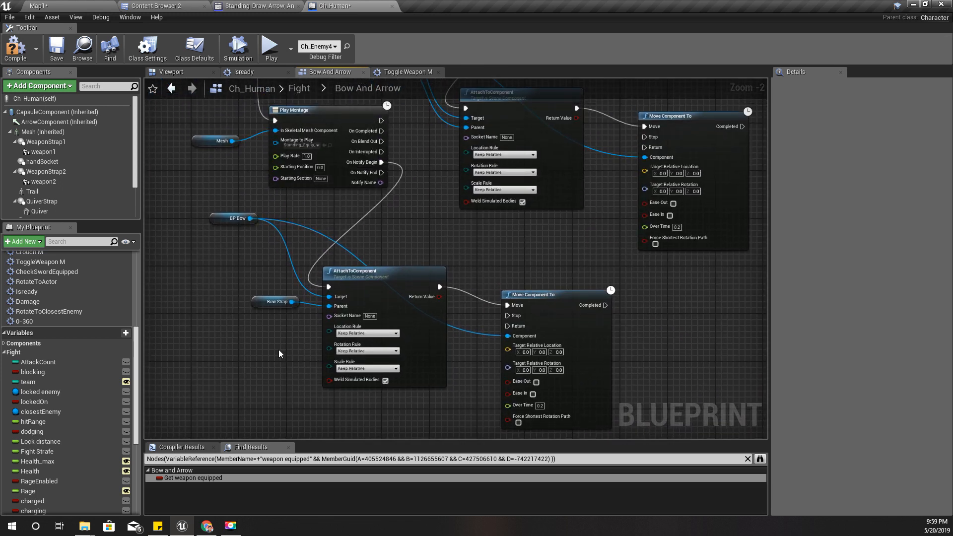
{"action": "mouse_move", "coordinate": [380, 131]}
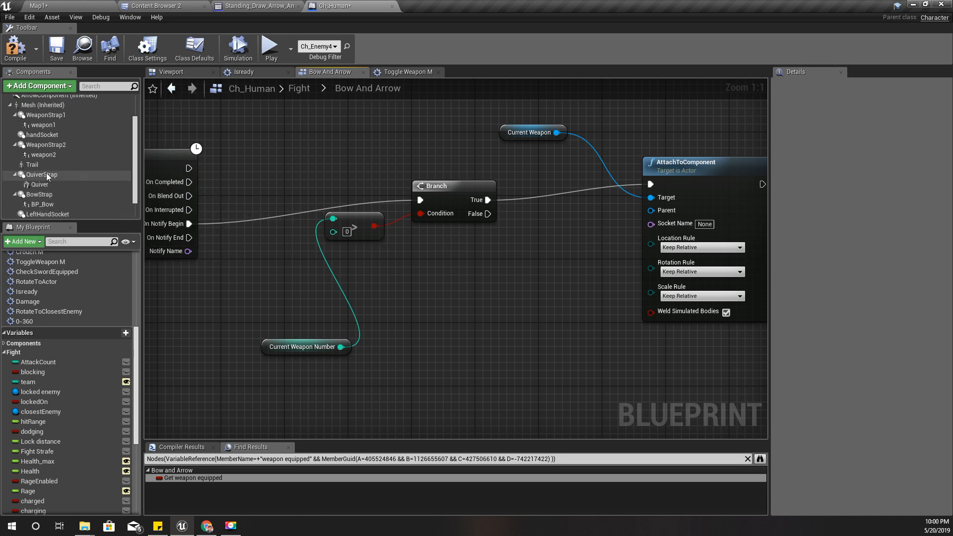
{"action": "mouse_move", "coordinate": [39, 185]}
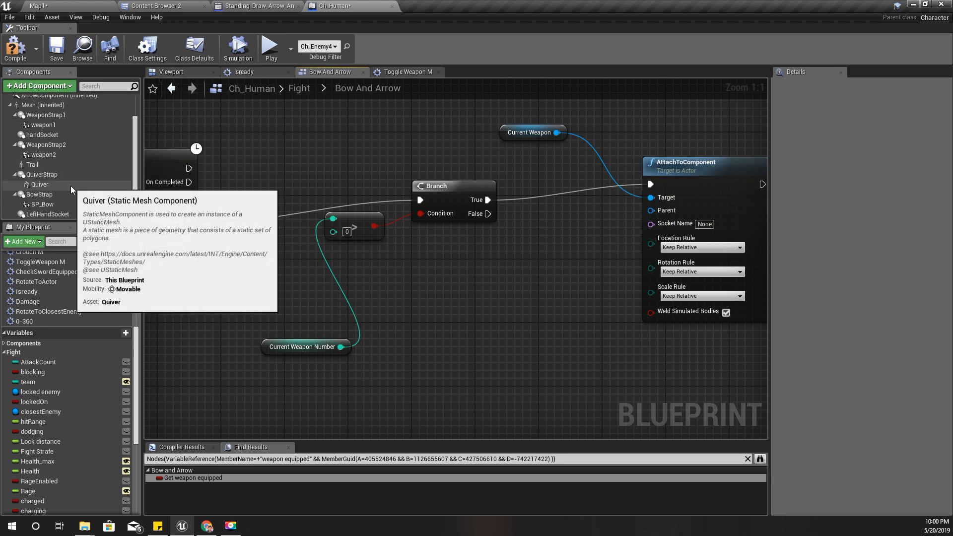
{"action": "left_click", "coordinate": [44, 134]}
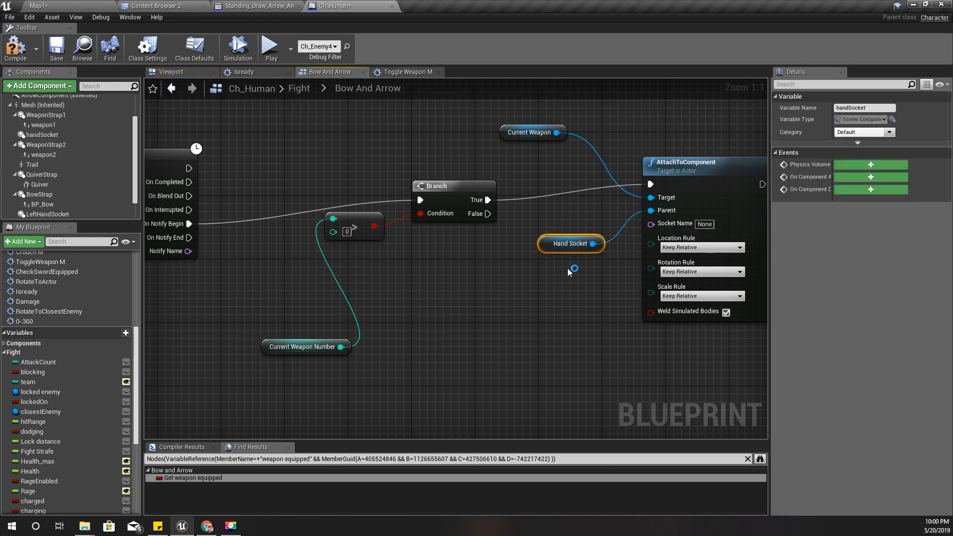
{"action": "left_click_drag", "start_coordinate": [575, 269], "coordinate": [443, 316]}
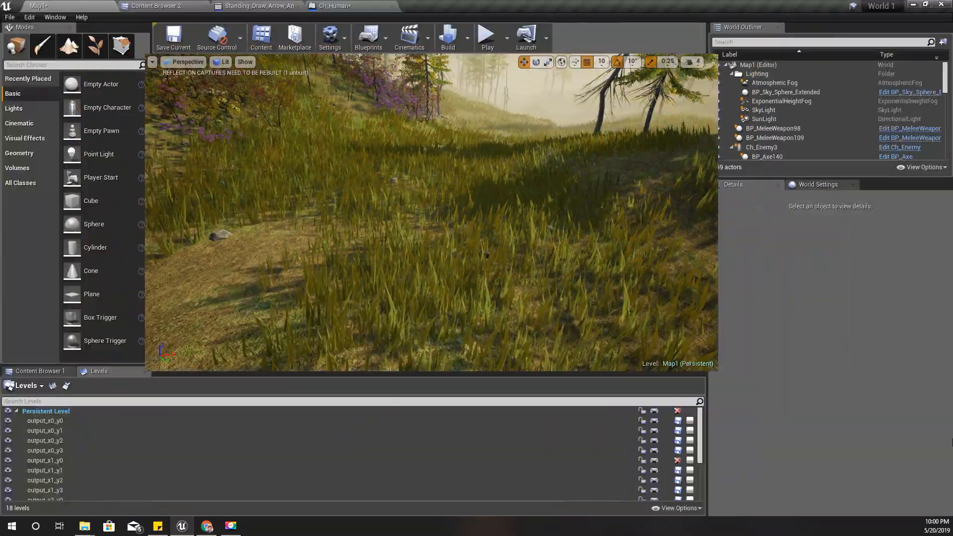
- Bring up the Standing_Draw_Arrow_Anim_Montage editor showing its SwitchWeapon notify
{"action": "left_click", "coordinate": [332, 6]}
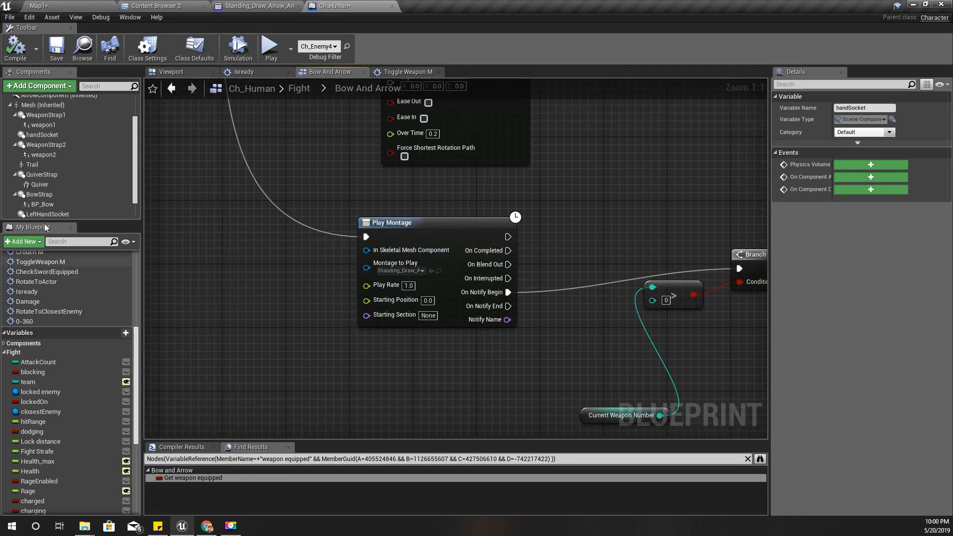
{"action": "left_click", "coordinate": [38, 132]}
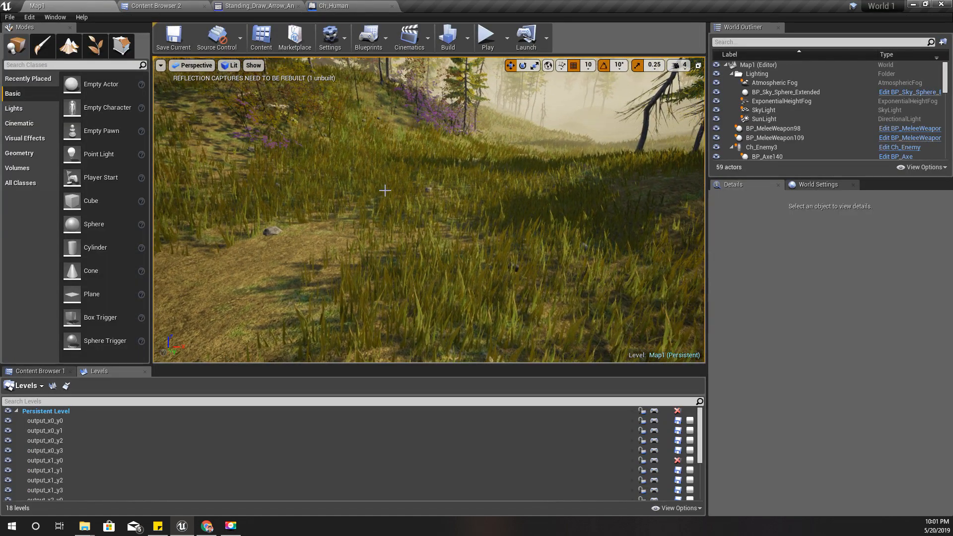
{"action": "left_click", "coordinate": [485, 36]}
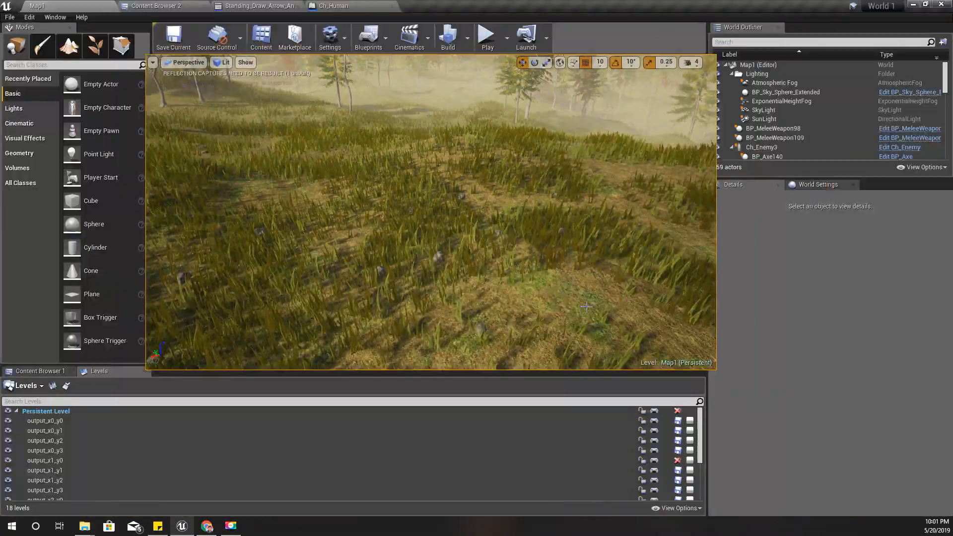
{"action": "left_click", "coordinate": [258, 6]}
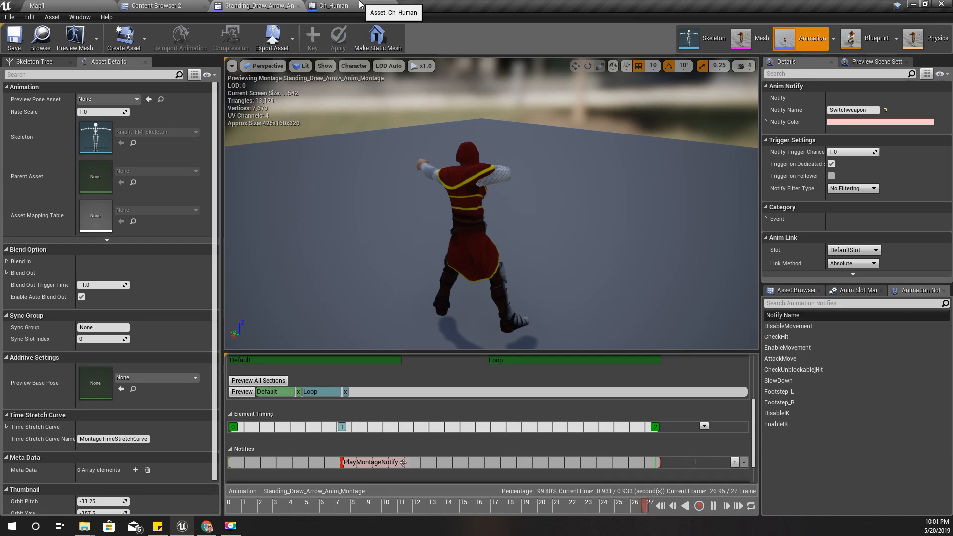
- Set Montage to Play to Unarmed_Equip_Over_Shoulder_Montage (search 'equi') and open that asset
{"action": "left_click", "coordinate": [331, 6]}
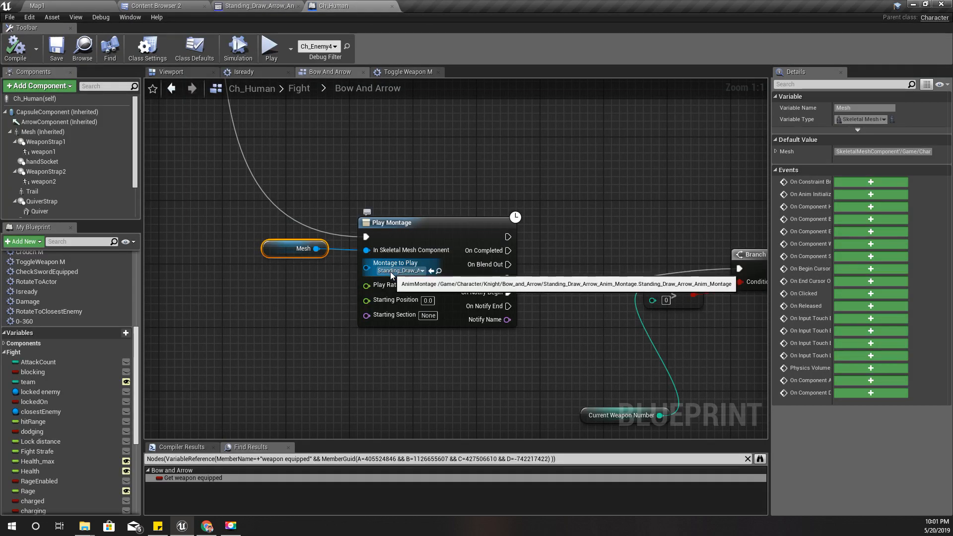
{"action": "left_click", "coordinate": [398, 270]}
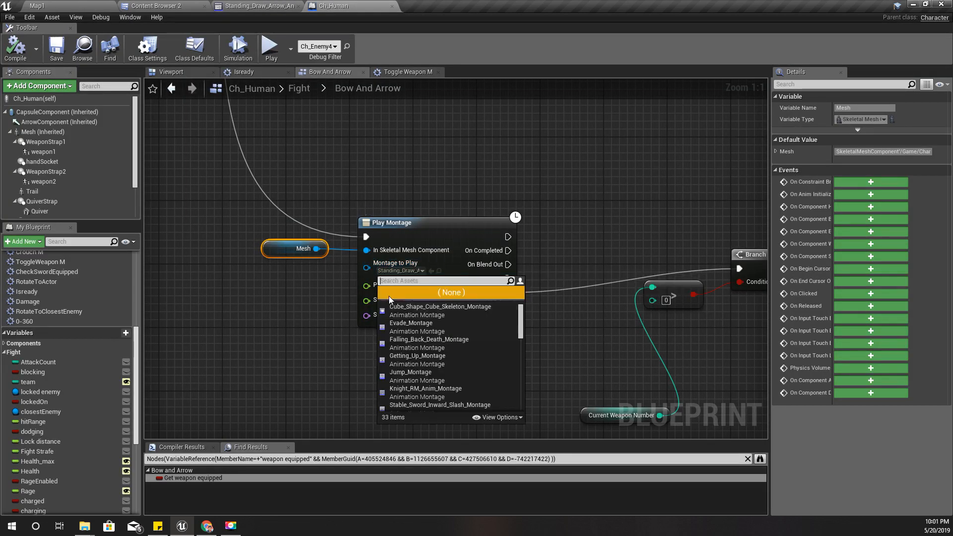
{"action": "type", "text": "equi"}
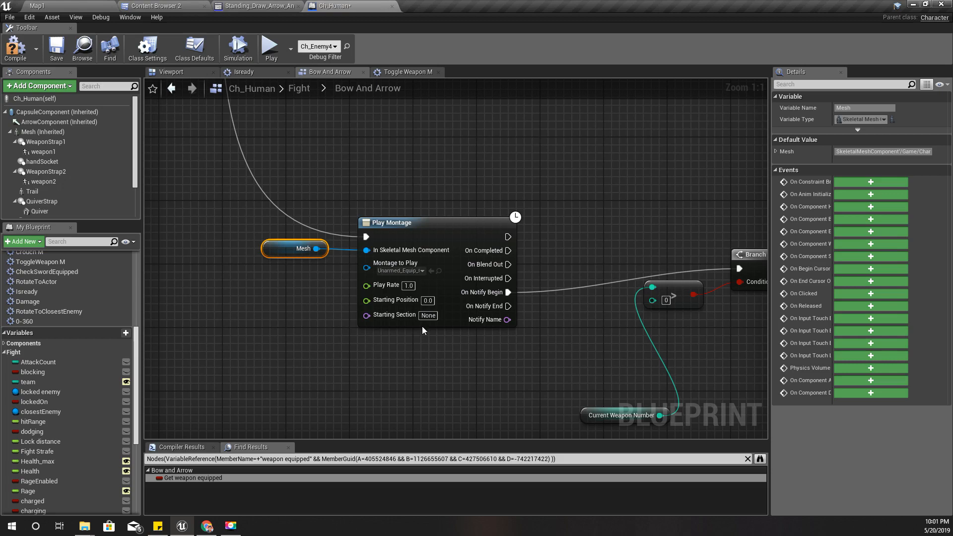
{"action": "left_click", "coordinate": [159, 6]}
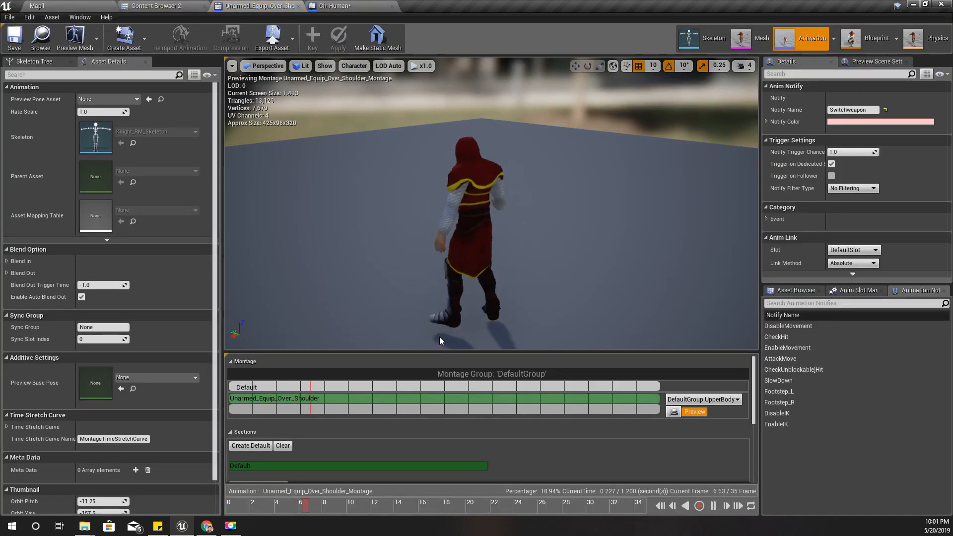
- Play-test Map1 and revisit the equip montage's Notifies track before returning to the level
{"action": "left_click", "coordinate": [37, 5]}
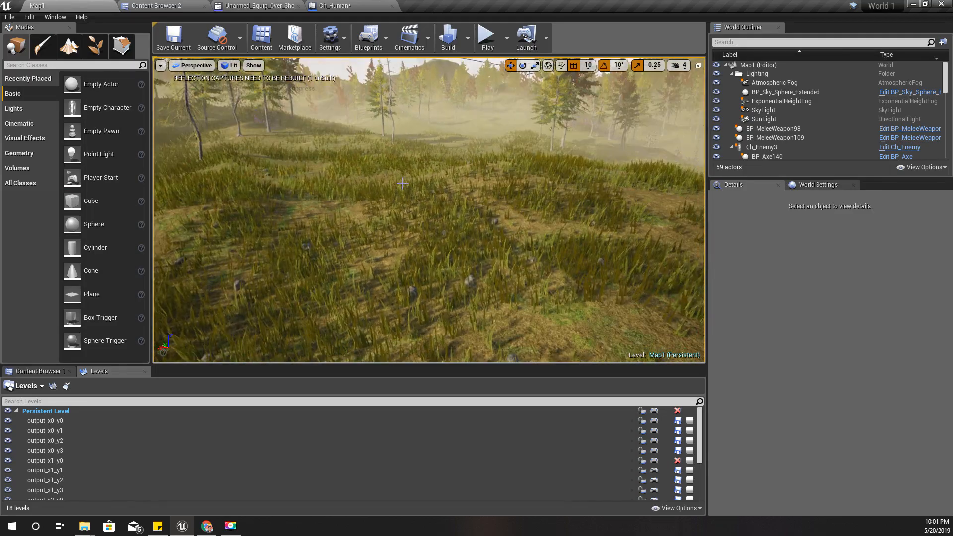
{"action": "key", "text": "F11"}
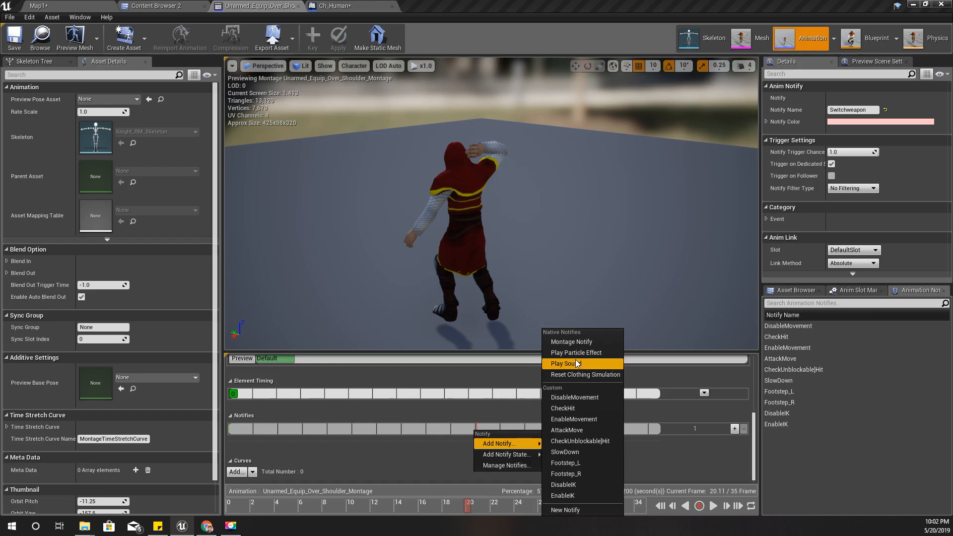
{"action": "left_click", "coordinate": [38, 6]}
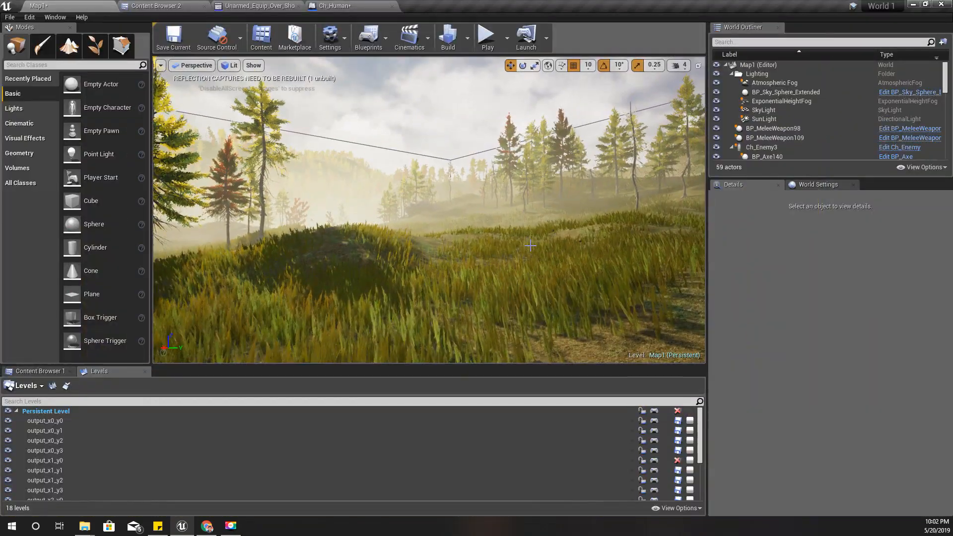
- Raise the equip Play Montage node's Play Rate to 1.6 and recompile Ch_Human
{"action": "left_click", "coordinate": [337, 6]}
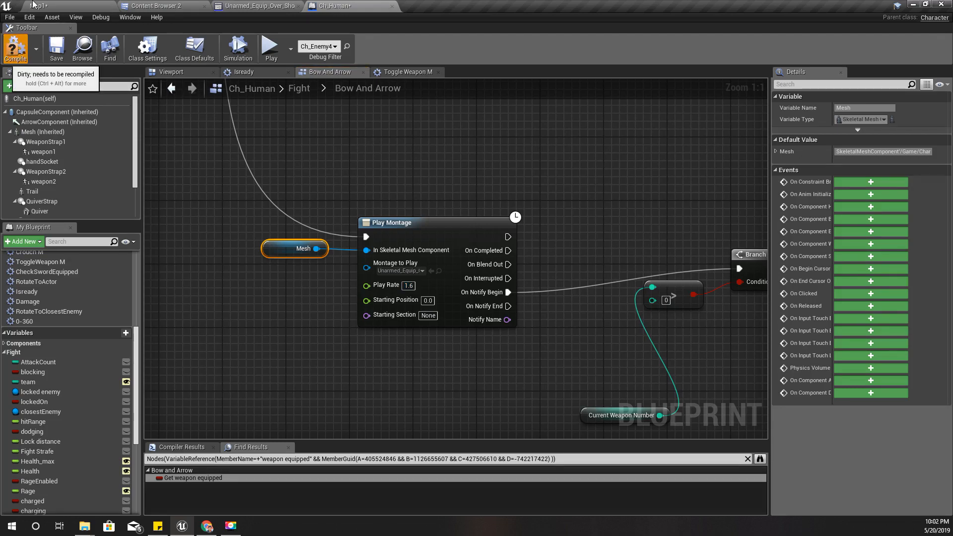
{"action": "left_click", "coordinate": [33, 6]}
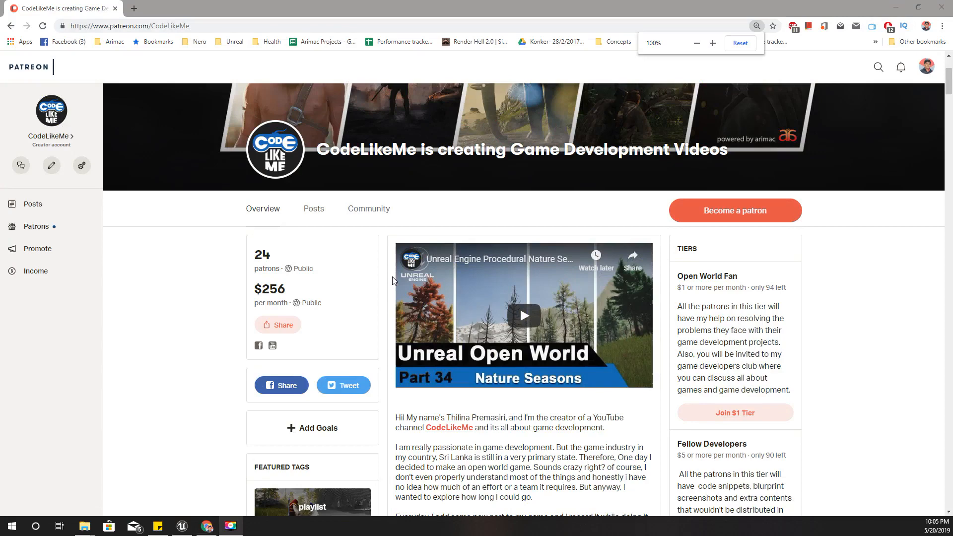
- Browse the CodeLikeMe Patreon Posts list, led by the Facebook 3D photo post
{"action": "scroll", "scroll_direction": "down", "scroll_amount": 3}
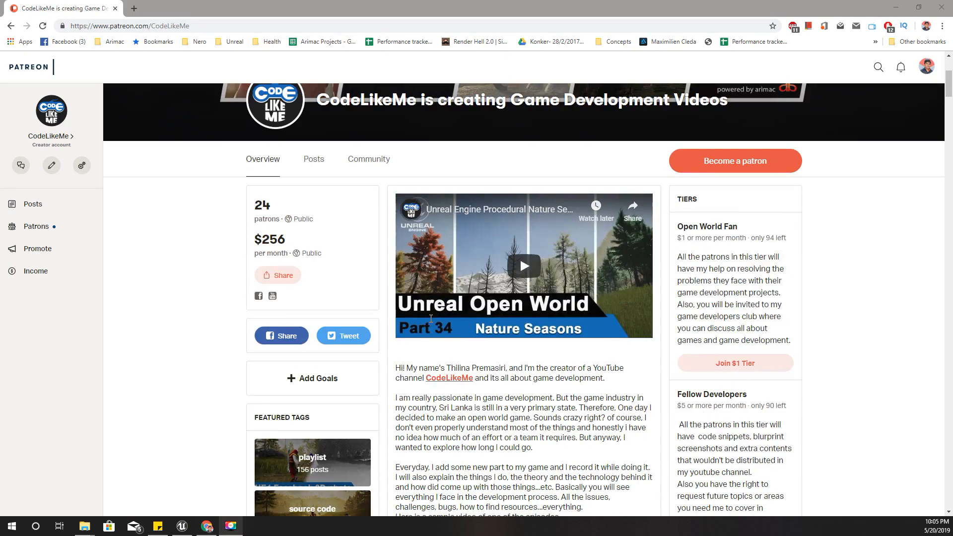
{"action": "left_click", "coordinate": [314, 159]}
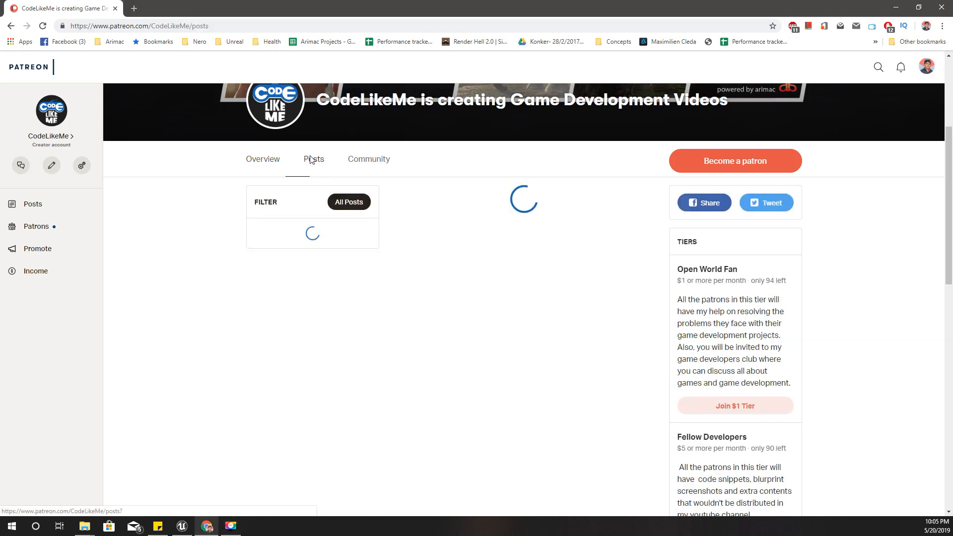
{"action": "left_click", "coordinate": [313, 159]}
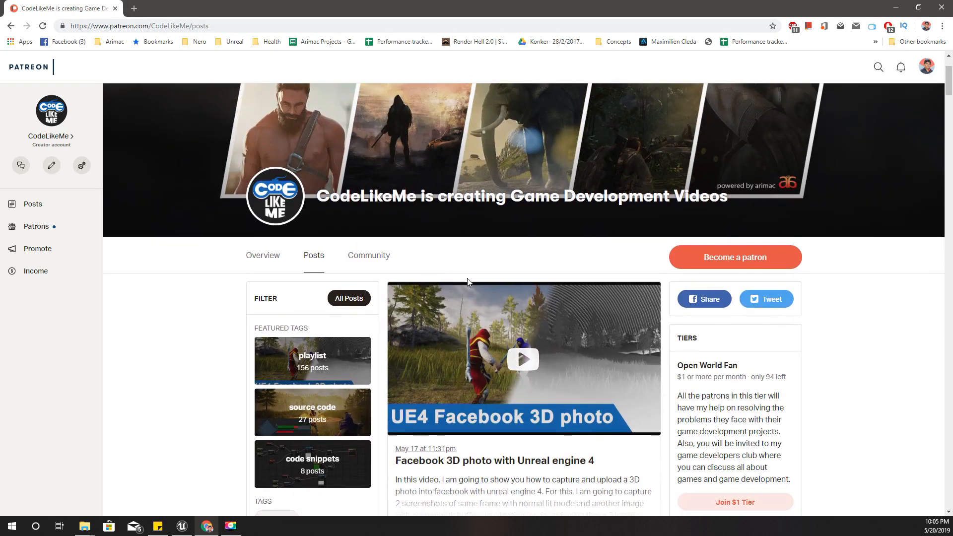
{"action": "scroll", "scroll_direction": "down", "scroll_amount": 3}
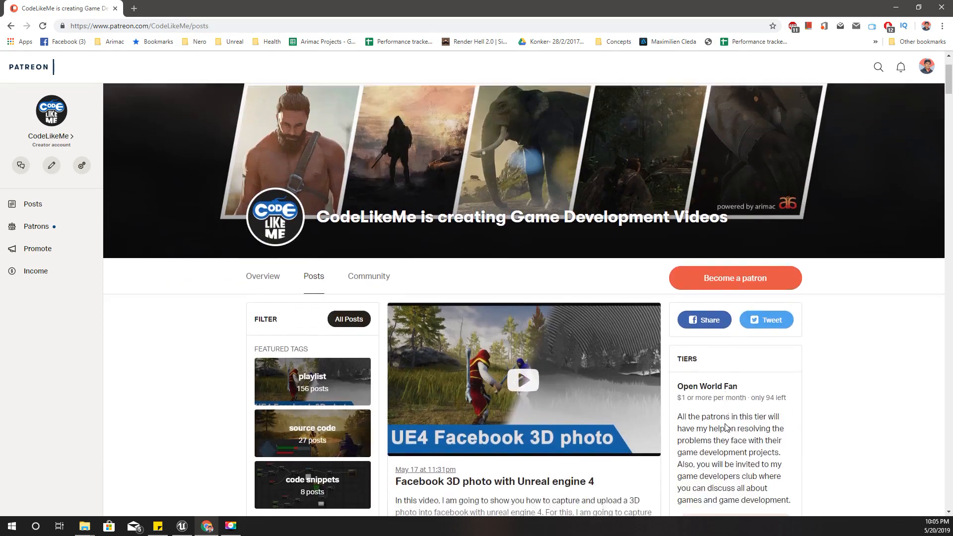
{"action": "scroll", "scroll_direction": "down", "scroll_amount": 3}
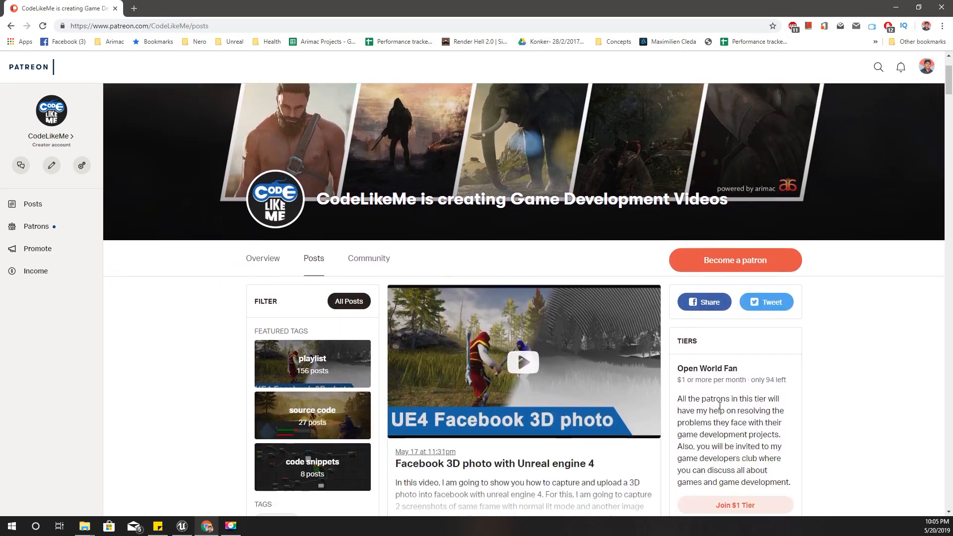
{"action": "scroll", "scroll_direction": "down", "scroll_amount": 3}
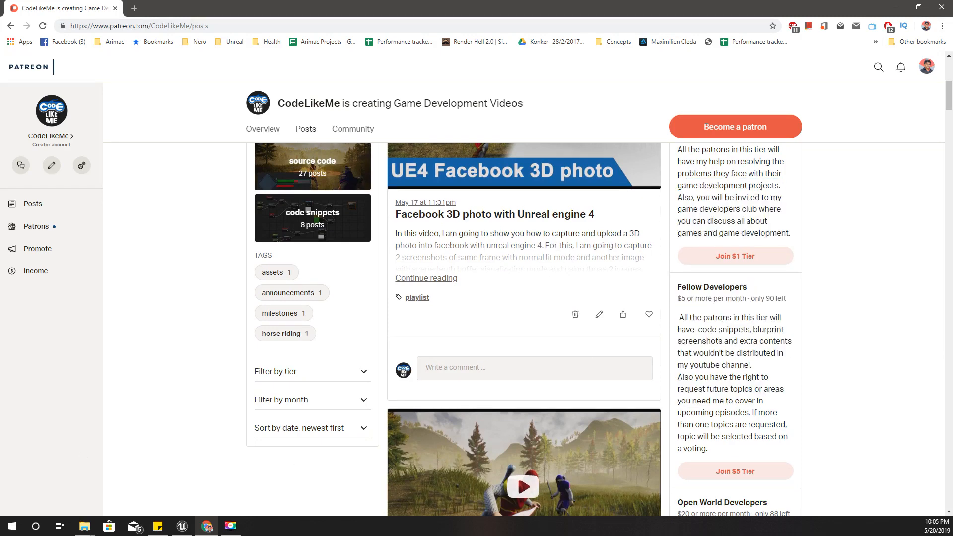
{"action": "mouse_move", "coordinate": [180, 328]}
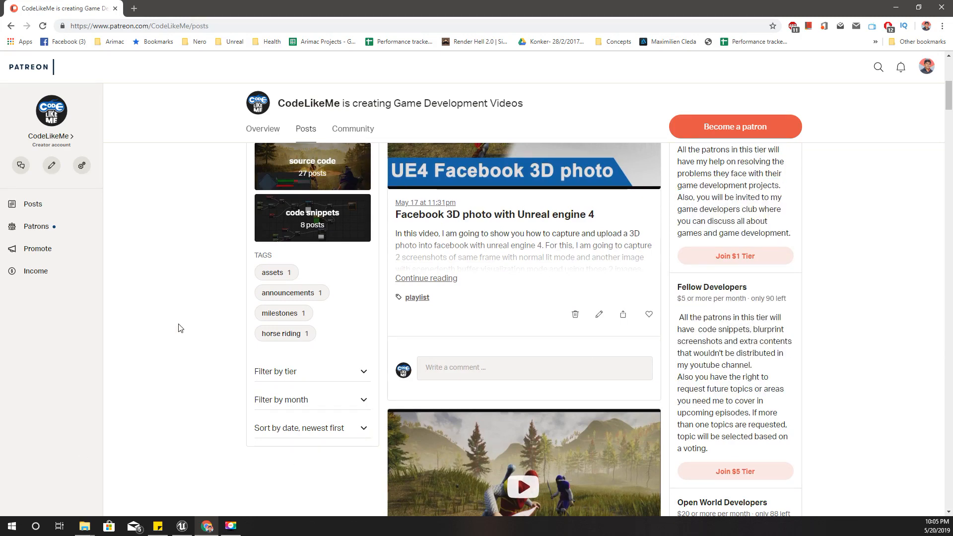